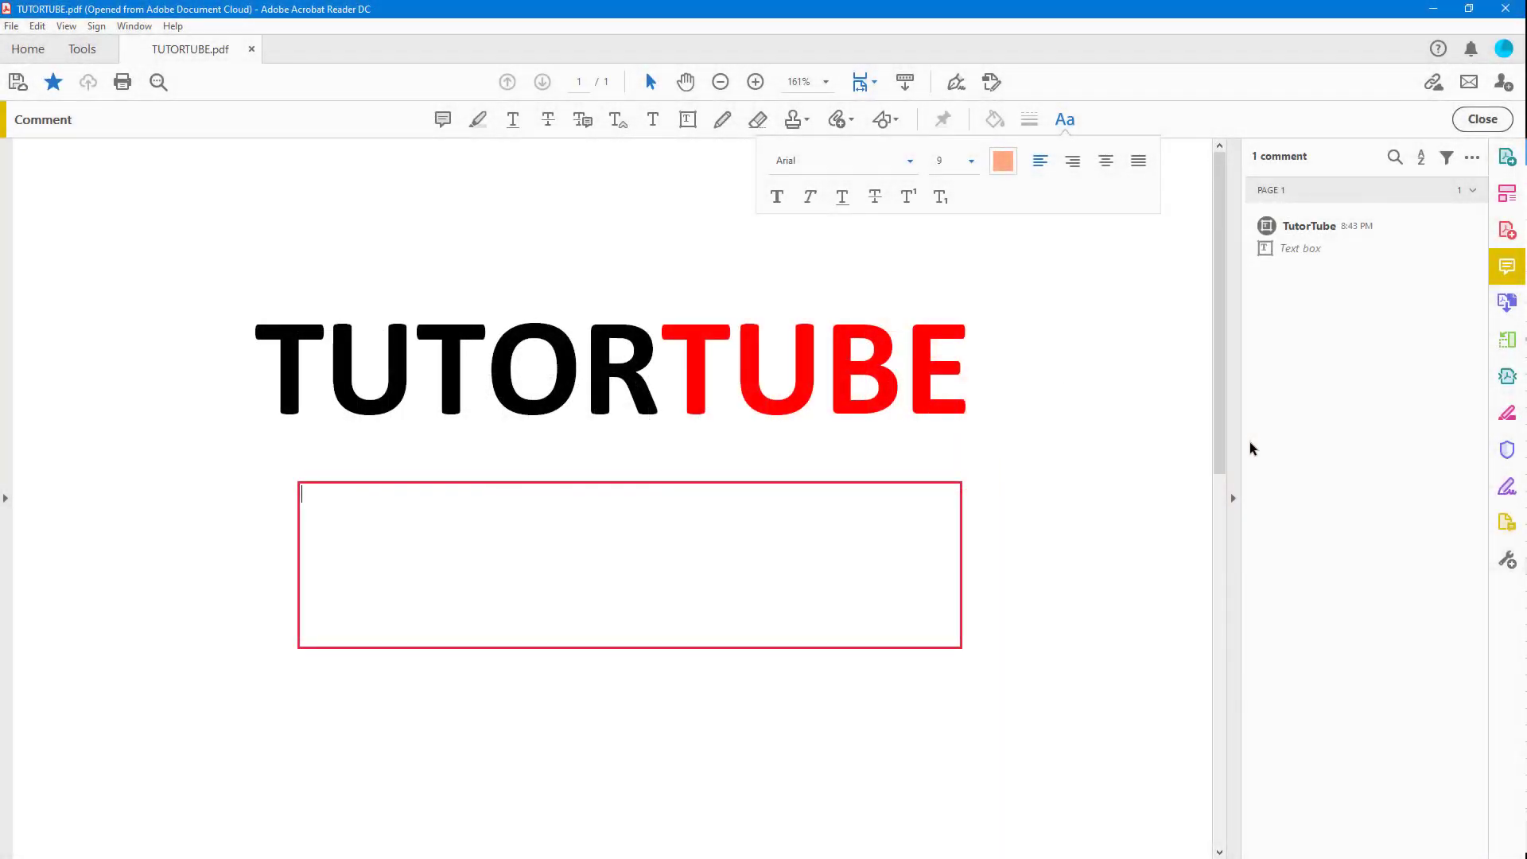
mouse_move(548, 522)
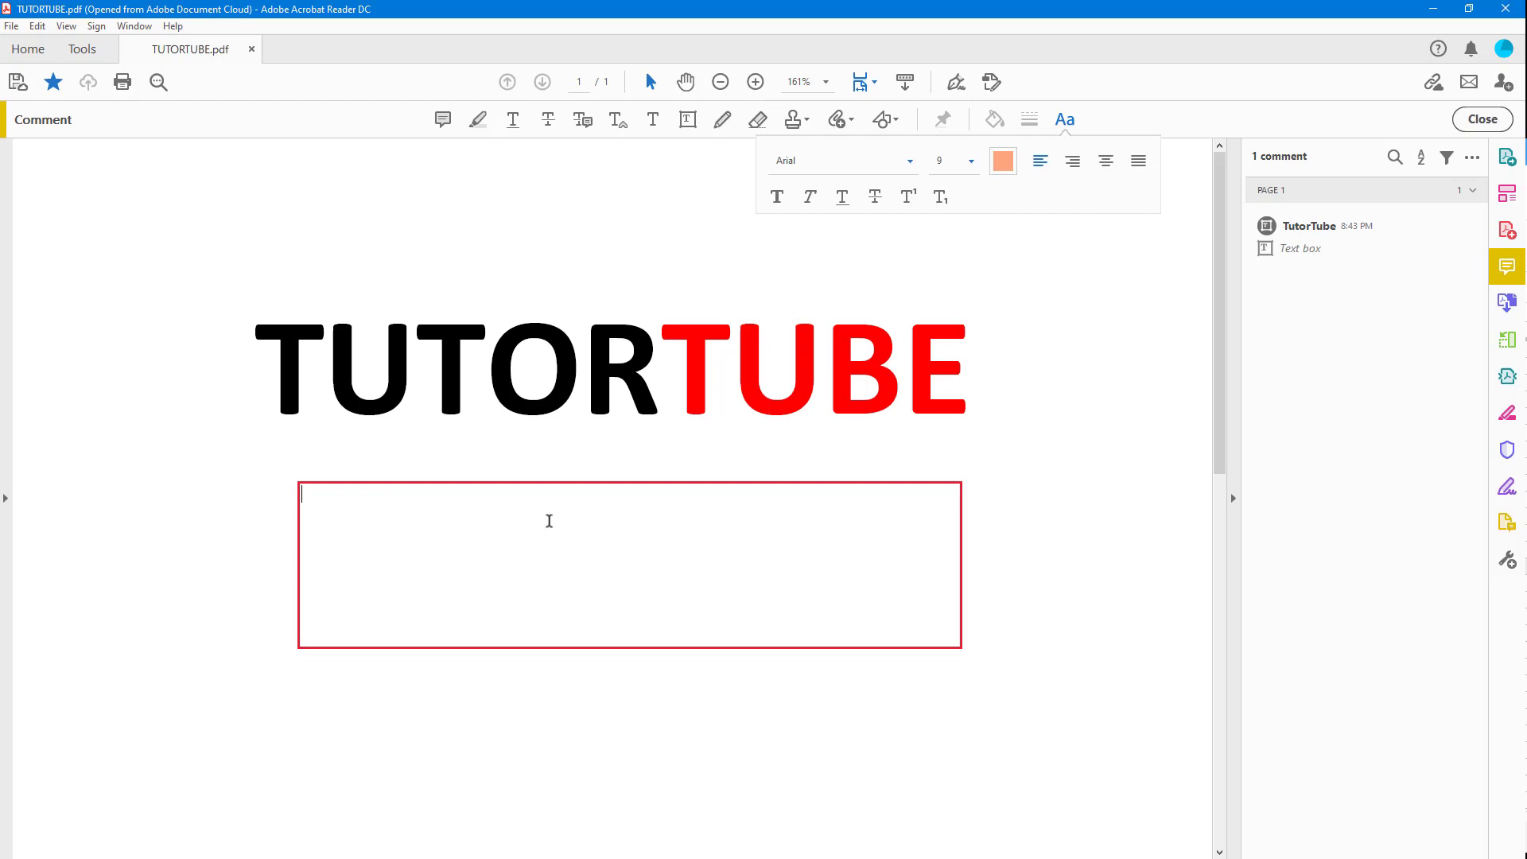
Step: Enter 'Fantastica Coffee' with 'Fantastica' on a second line in the text box comment
text(Fantast)
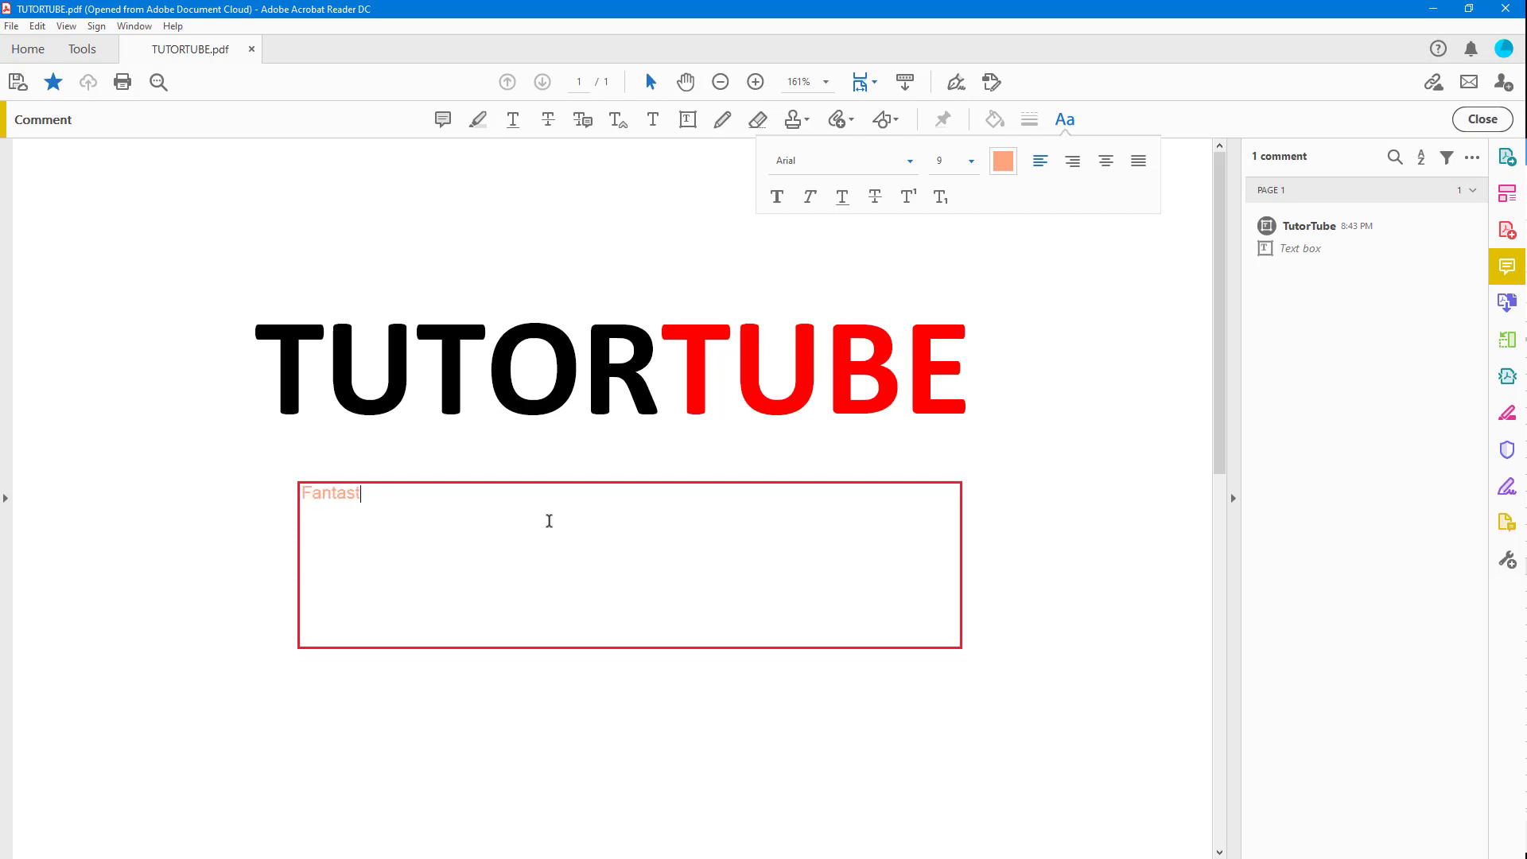
text(ca)
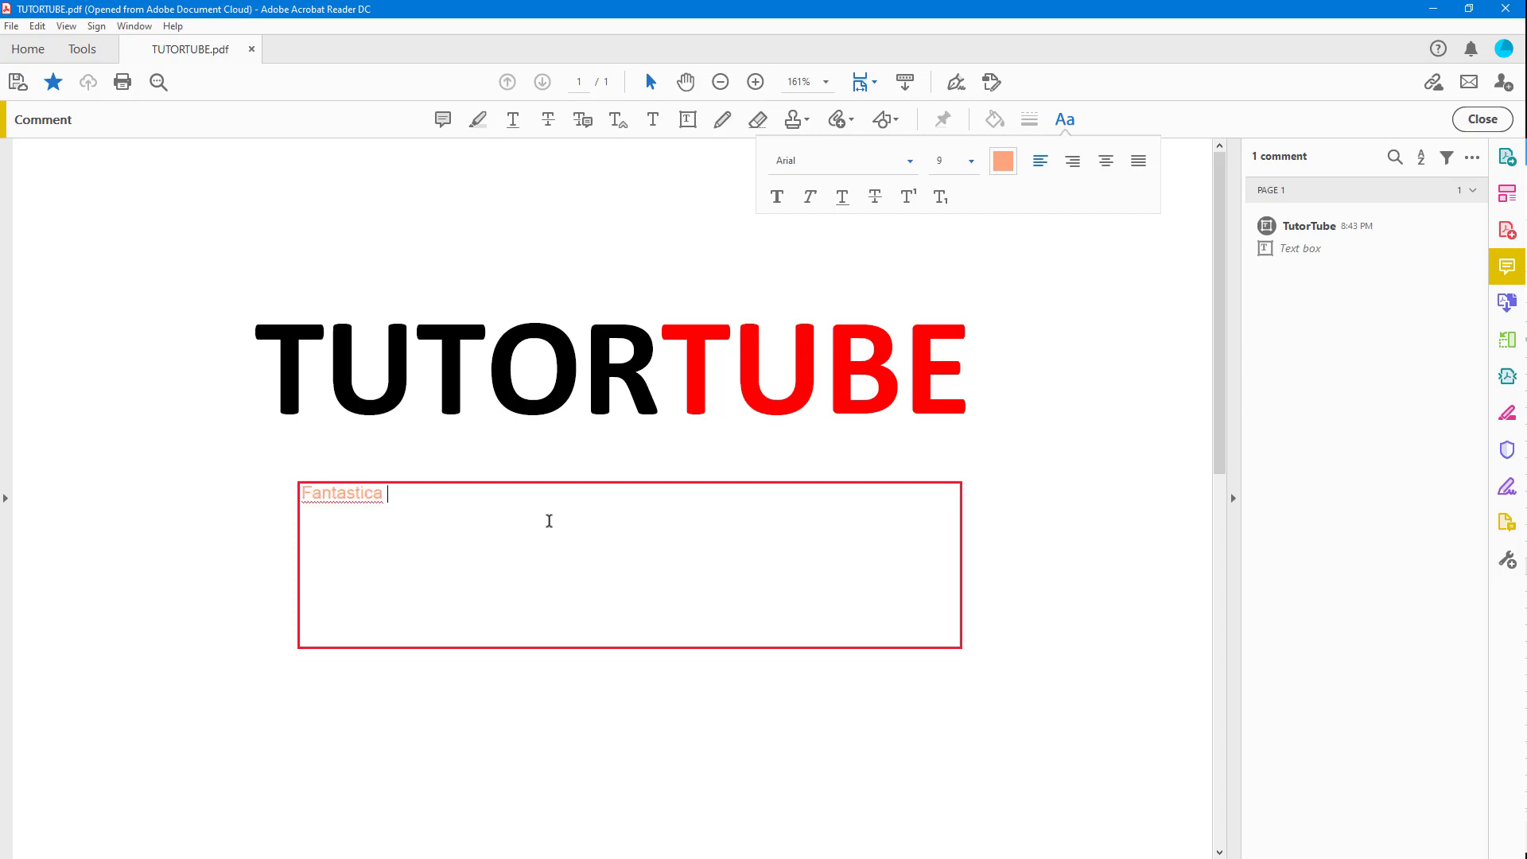
text(Coffee)
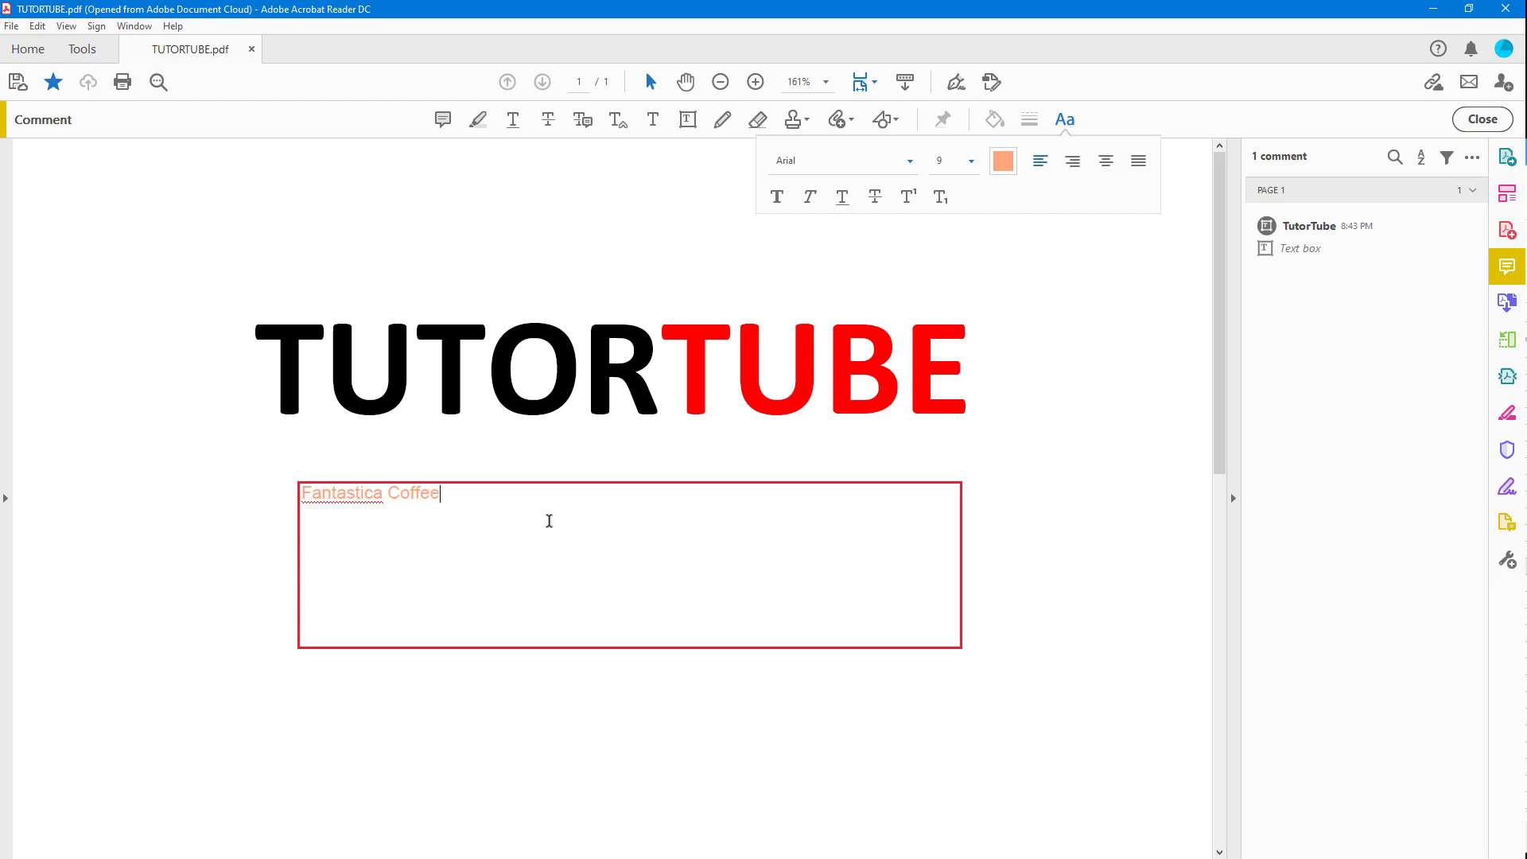
mouse_move(375, 509)
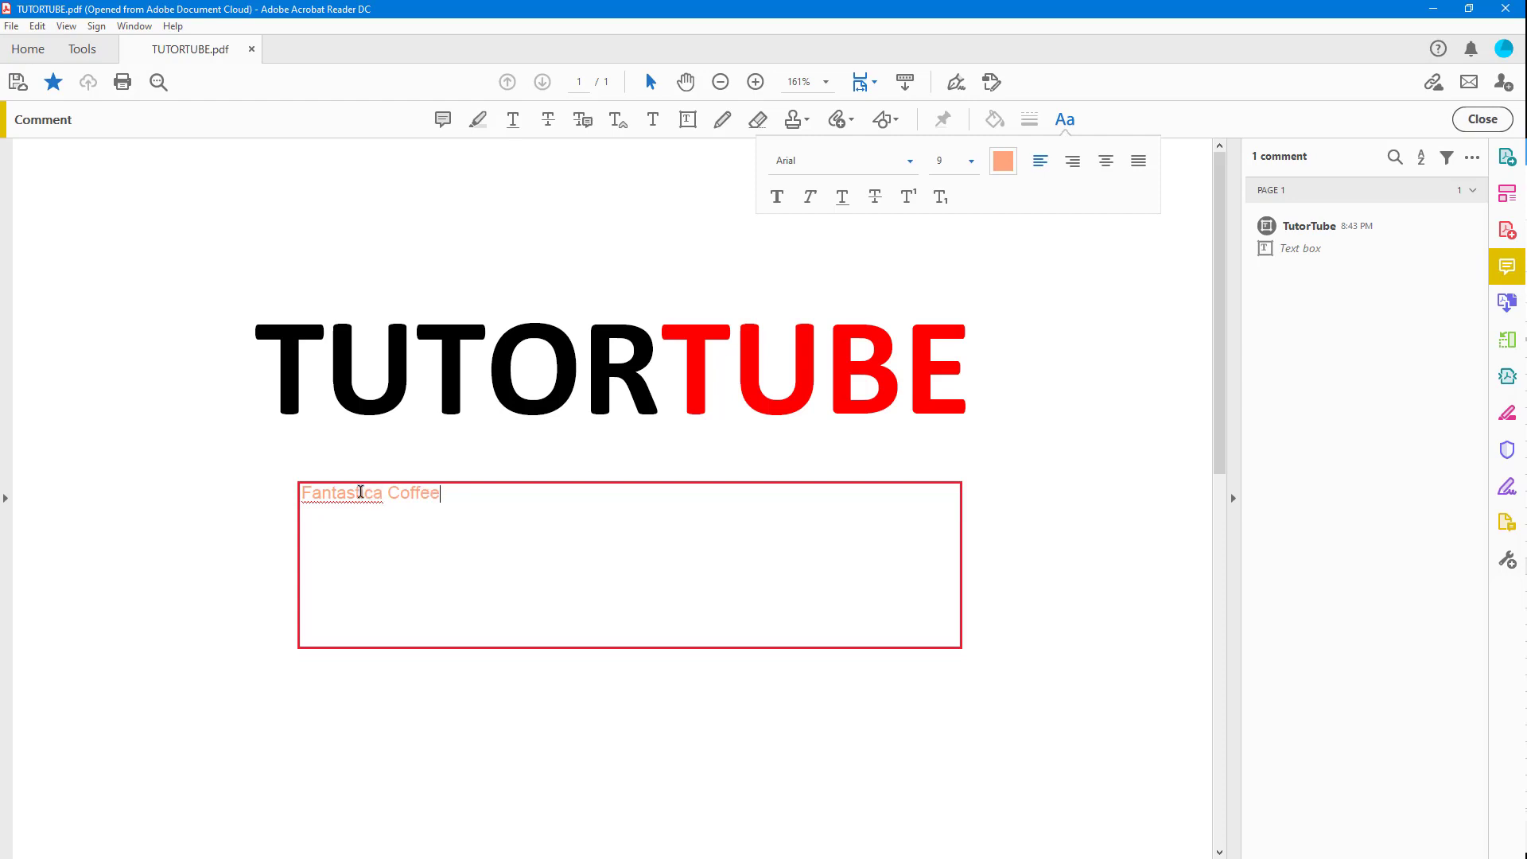
mouse_move(450, 493)
text(F)
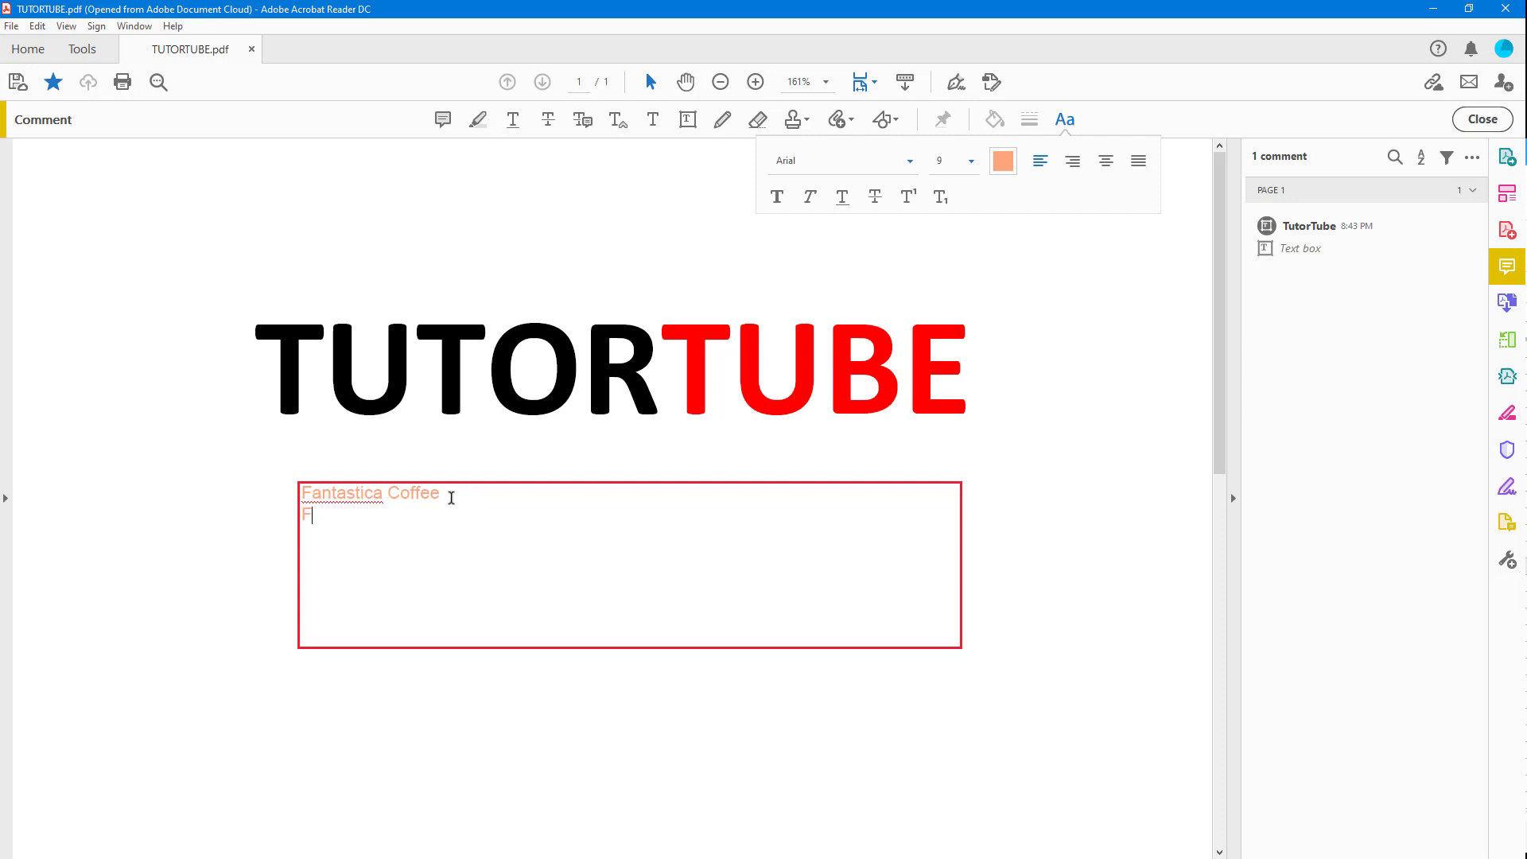
text(antistica)
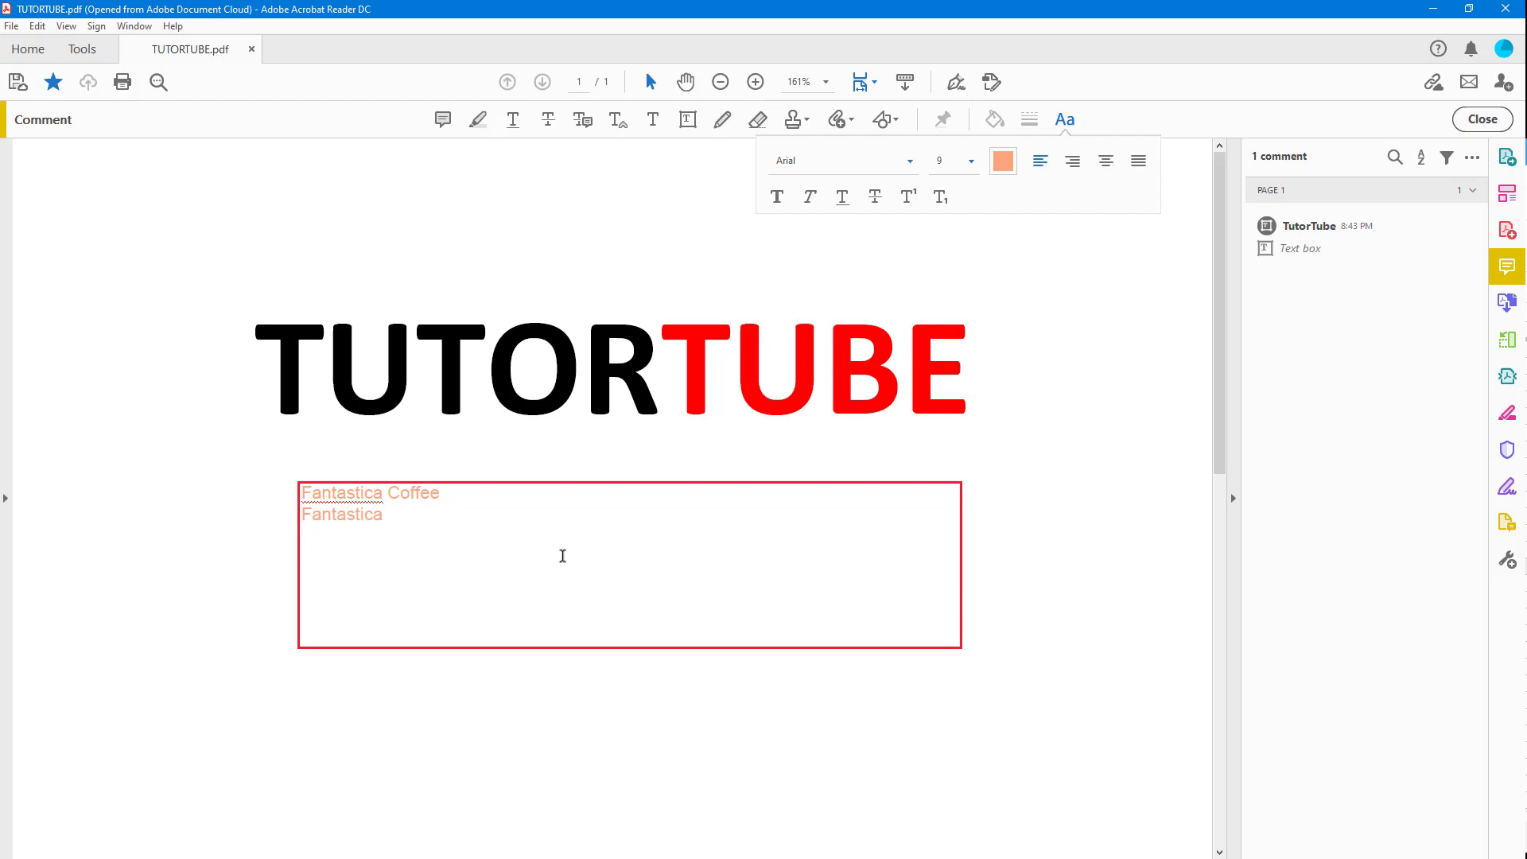
mouse_move(455, 490)
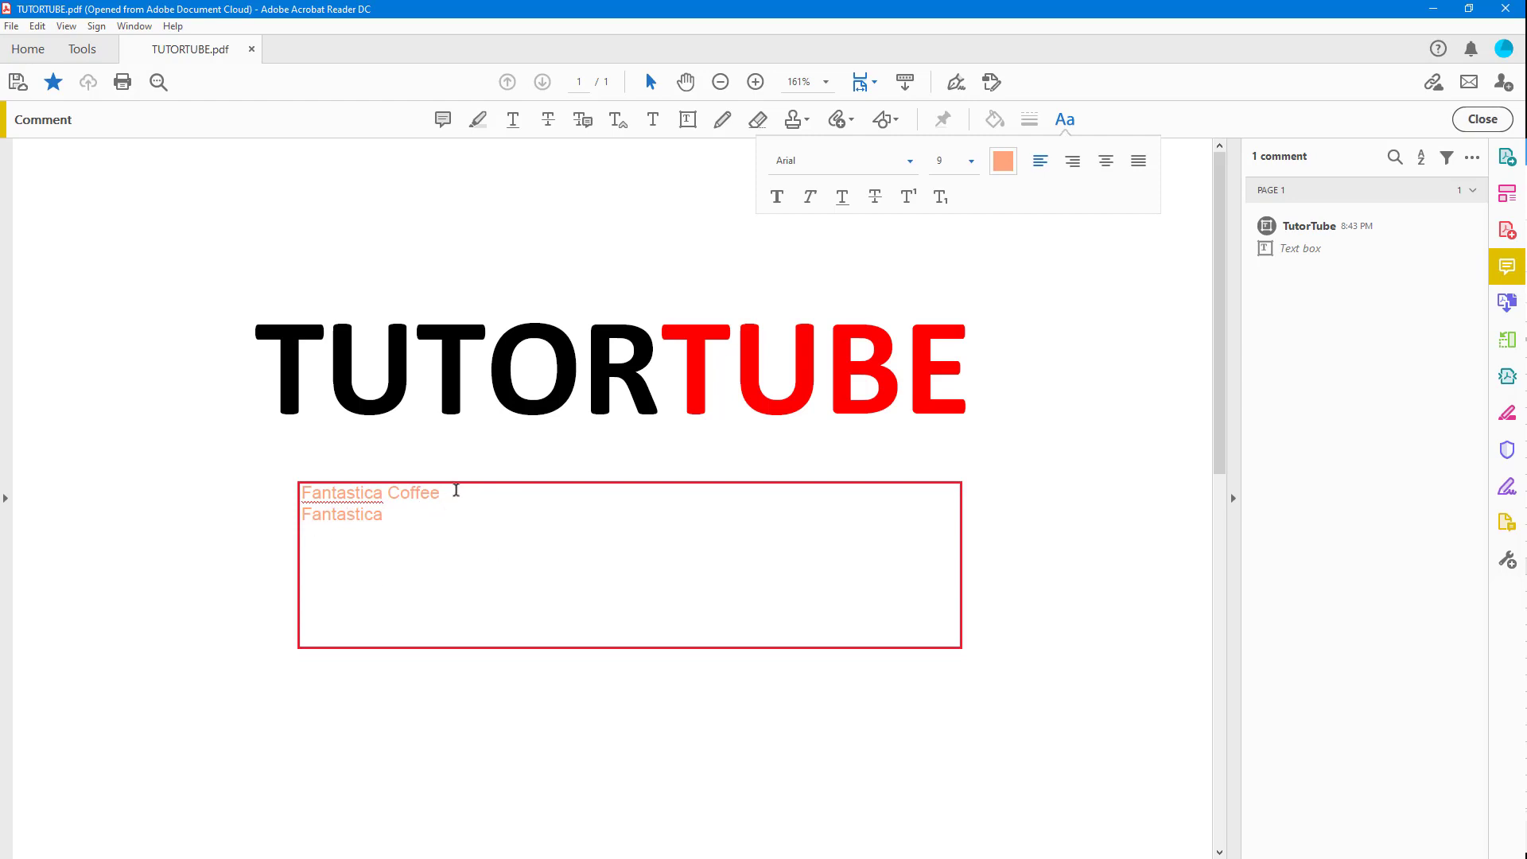
click(379, 492)
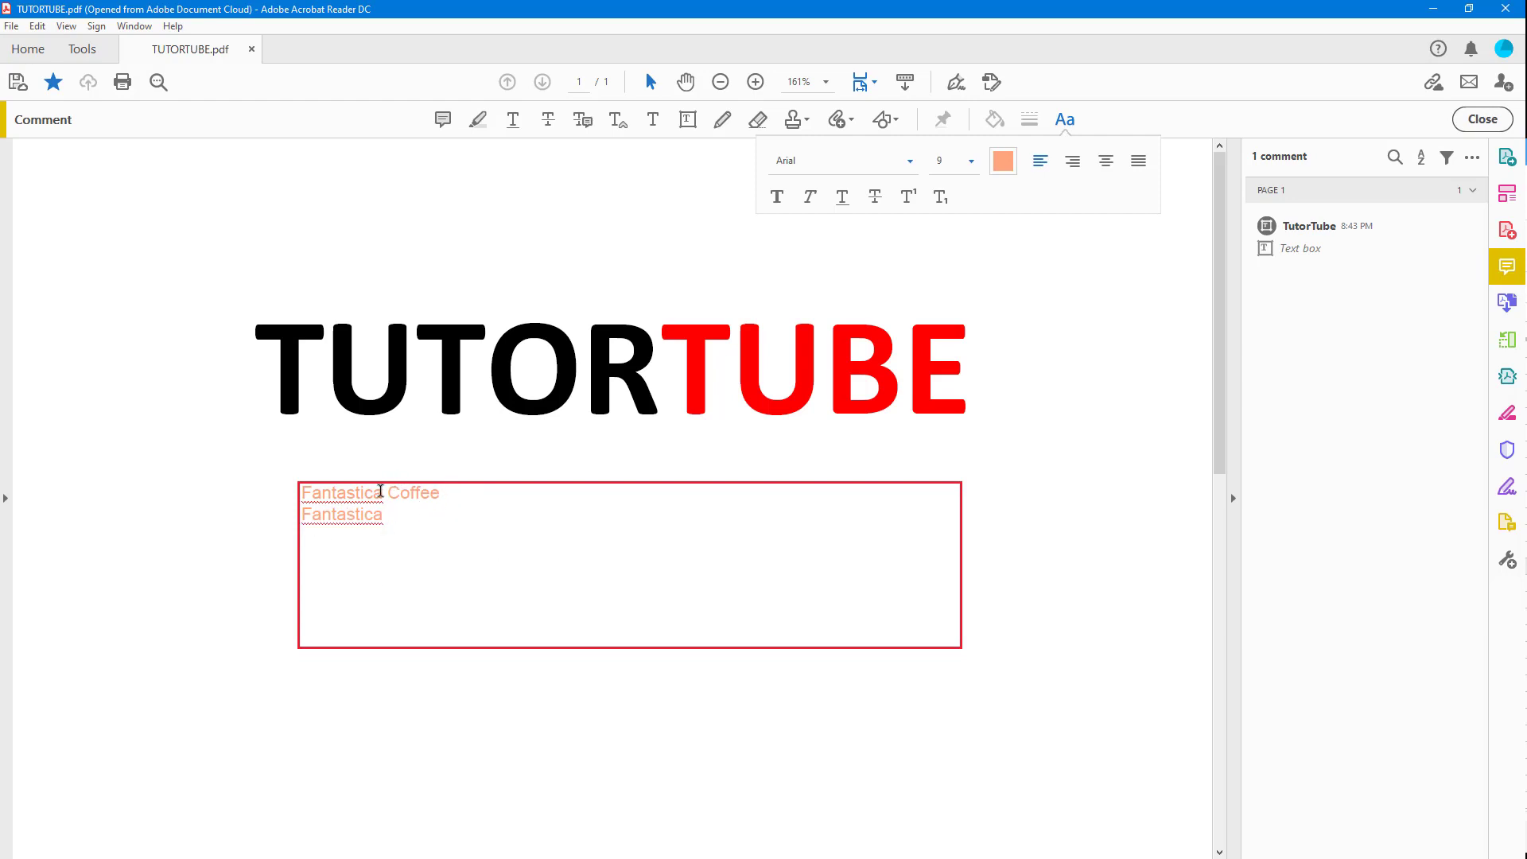
mouse_move(427, 501)
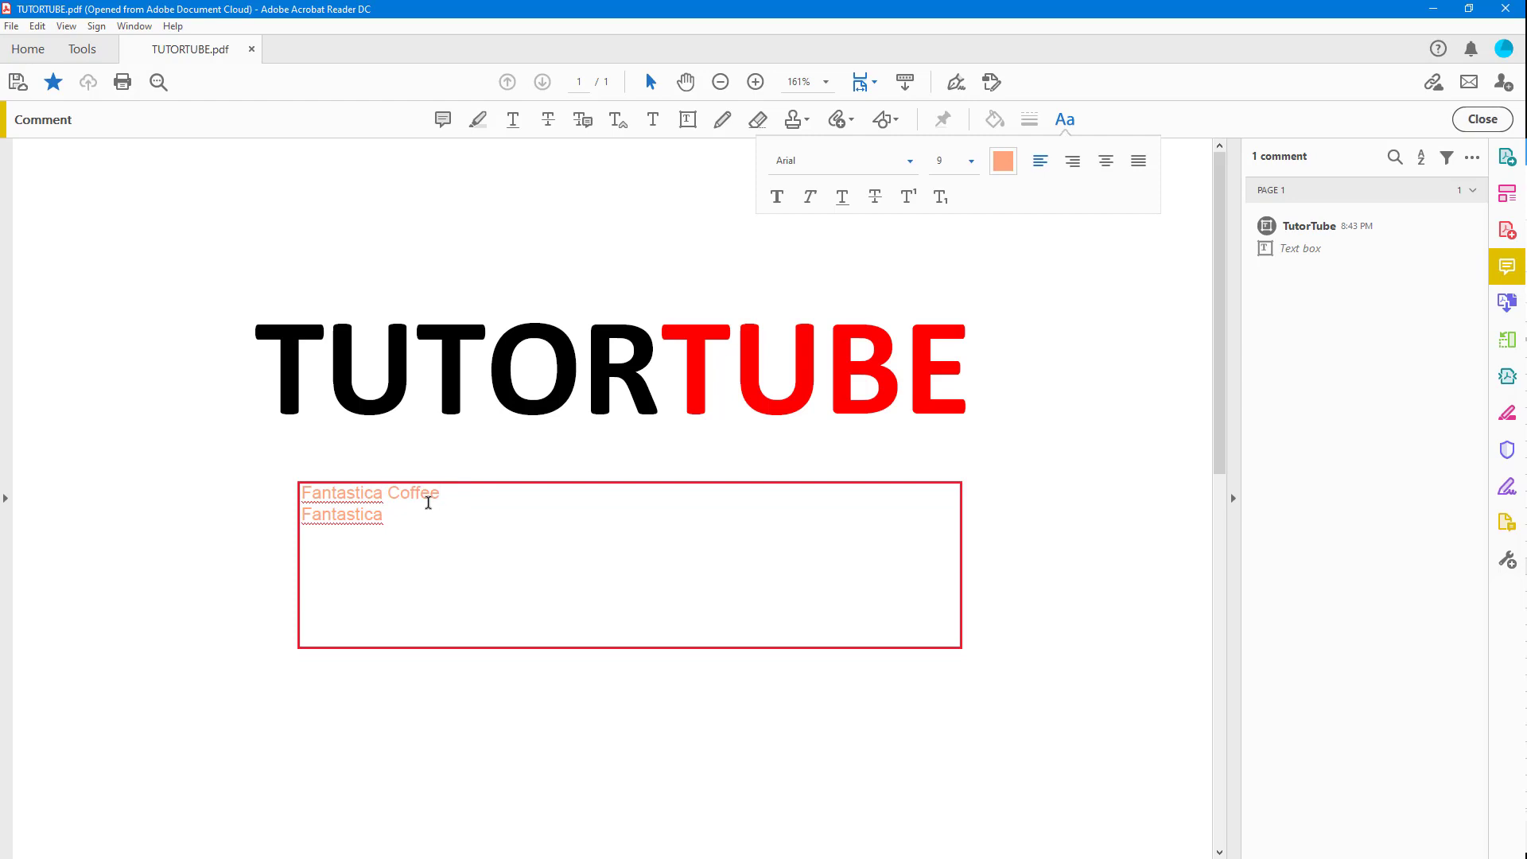
mouse_move(371, 490)
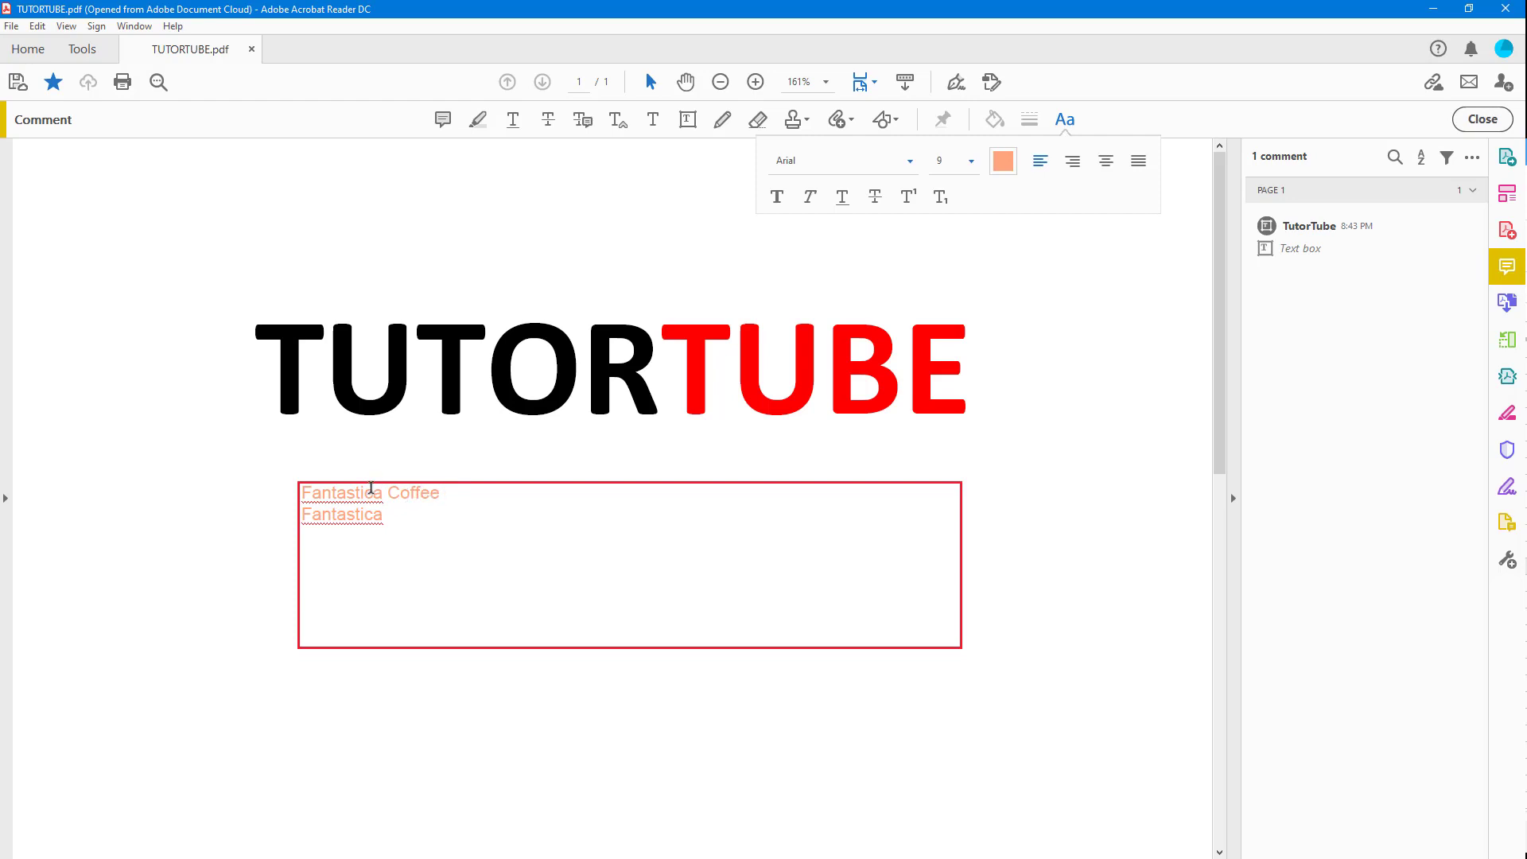
Step: Ignore All occurrences of the flagged word Fantastica via its spelling context menu
right_click(367, 492)
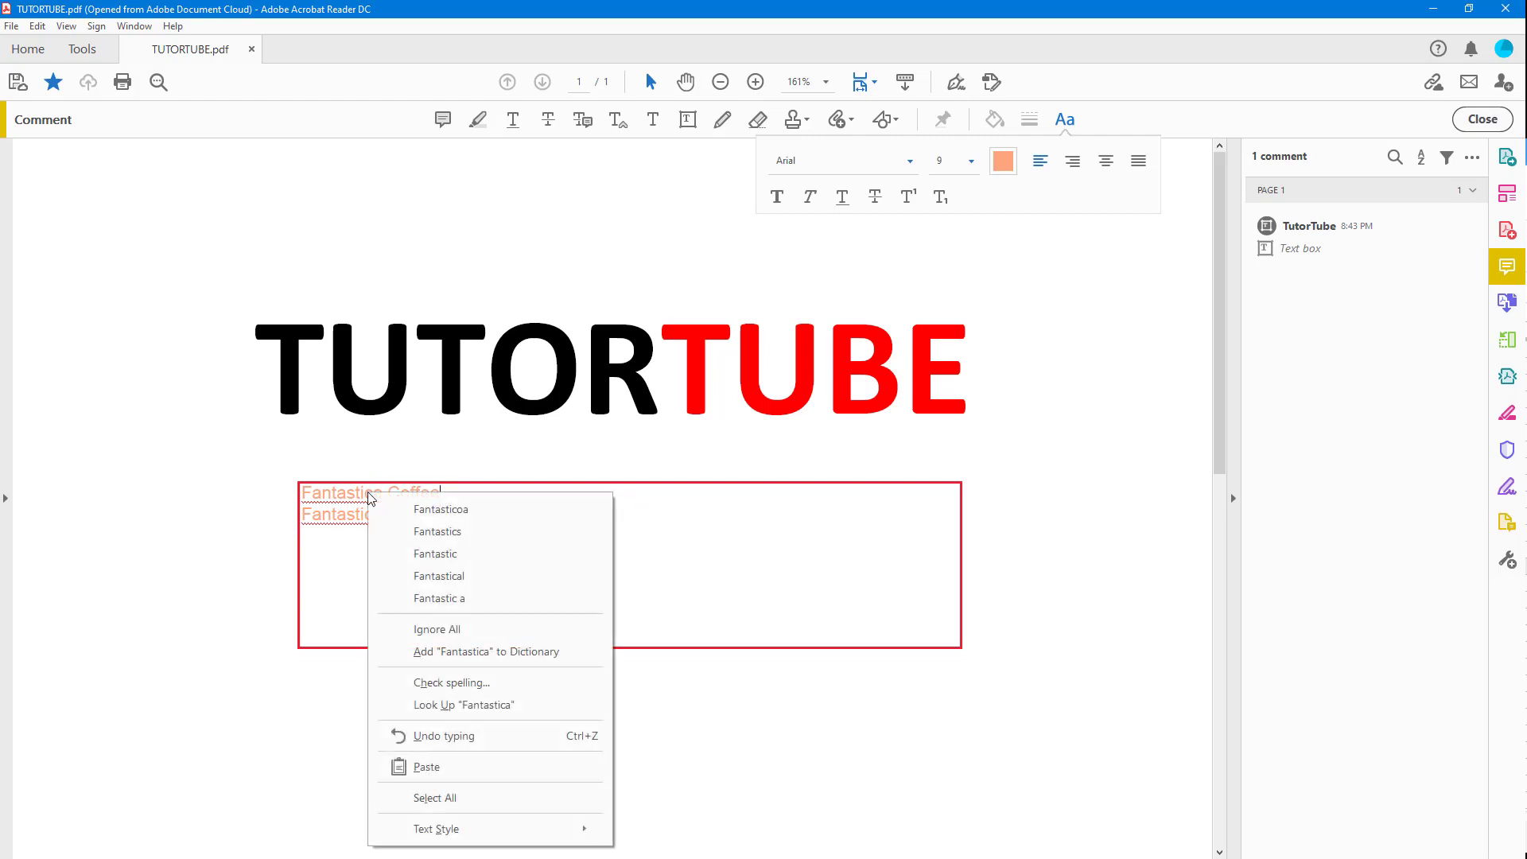
mouse_move(477, 628)
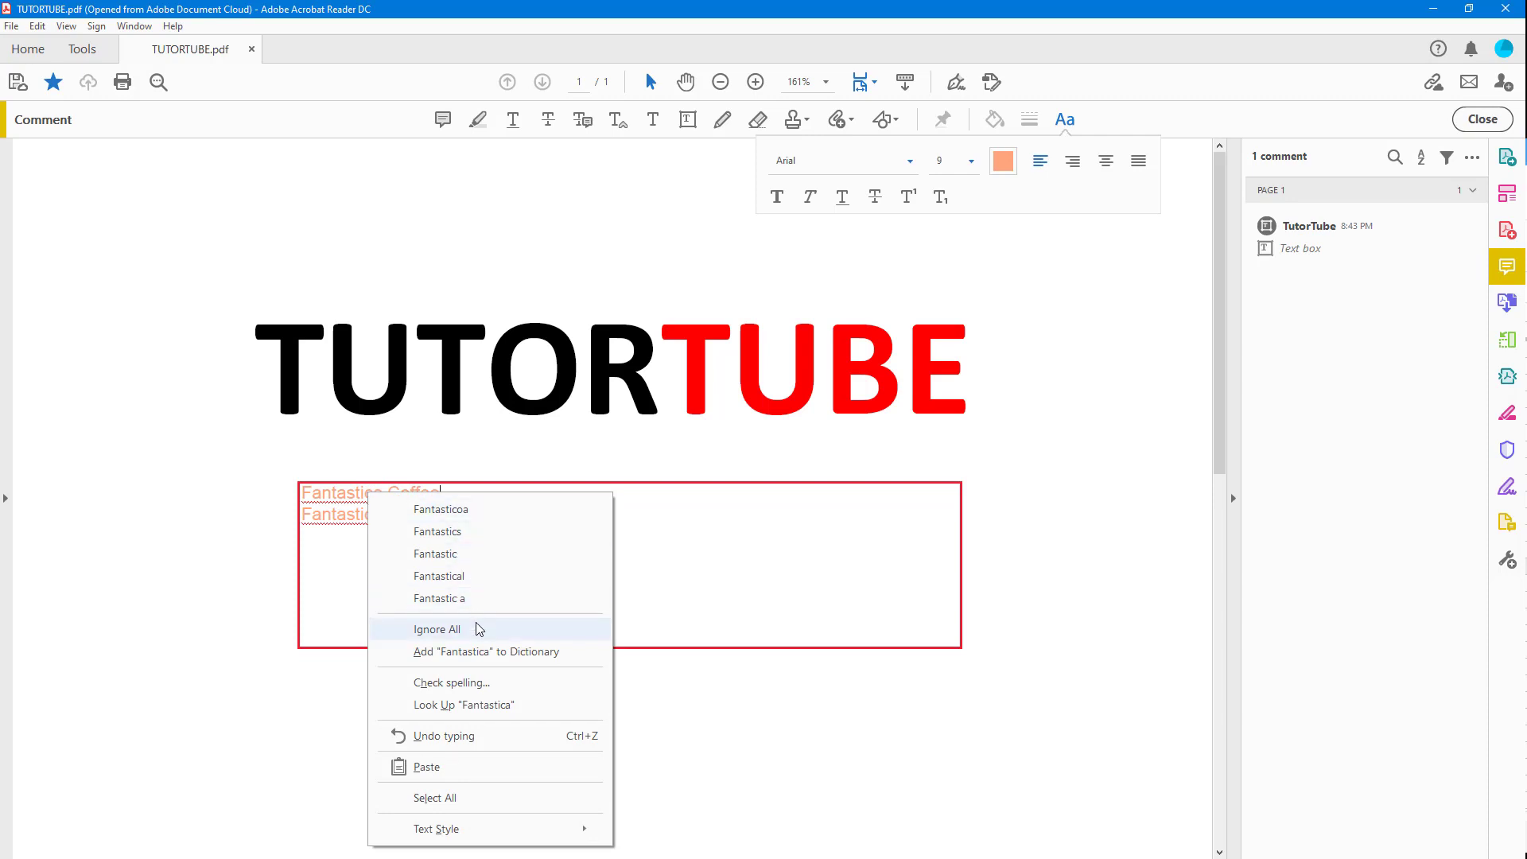
click(437, 628)
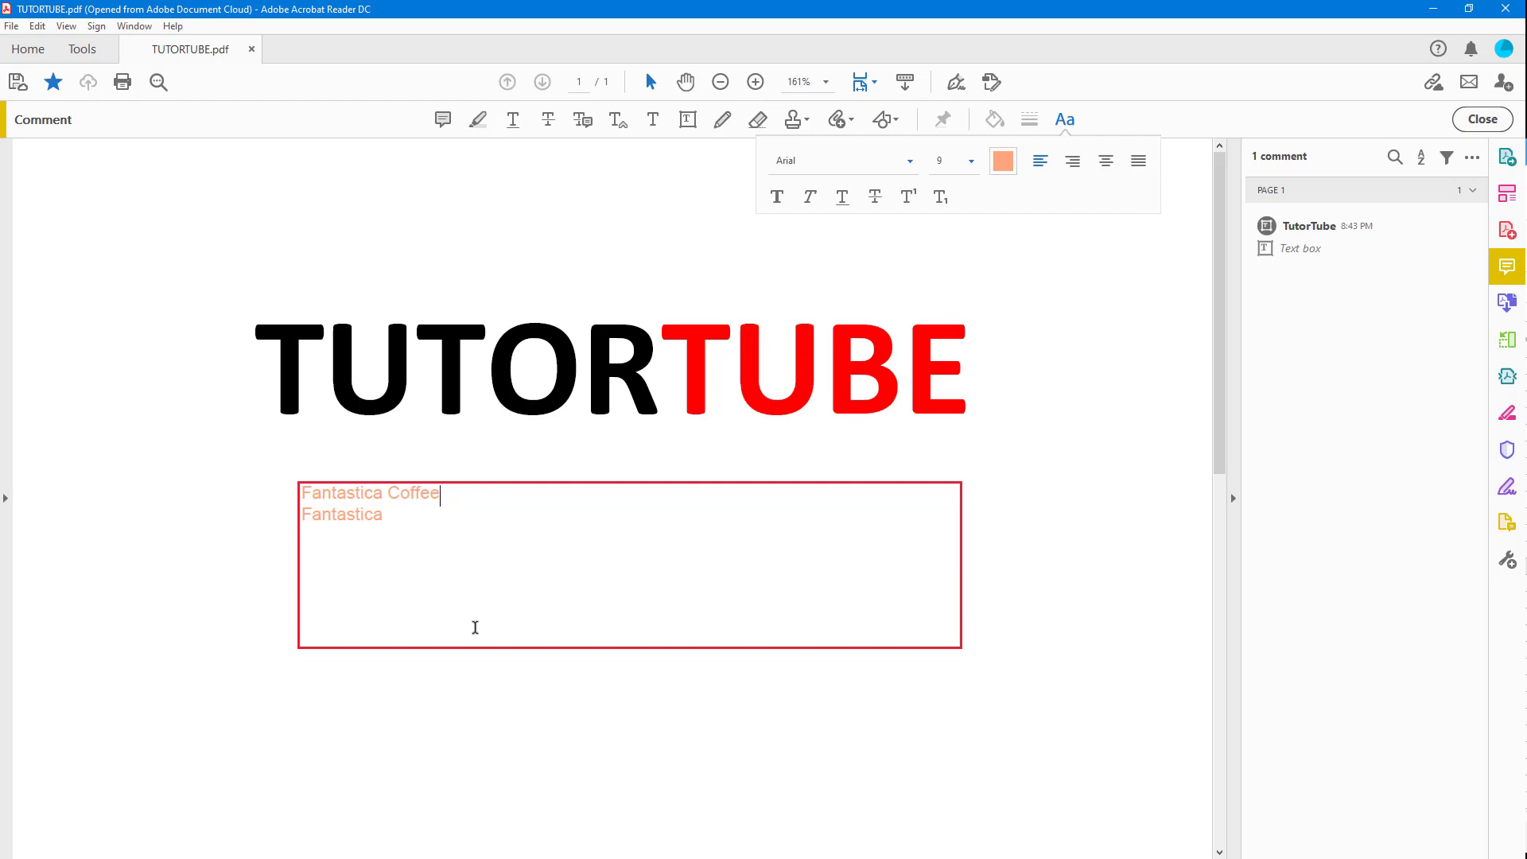
mouse_move(414, 492)
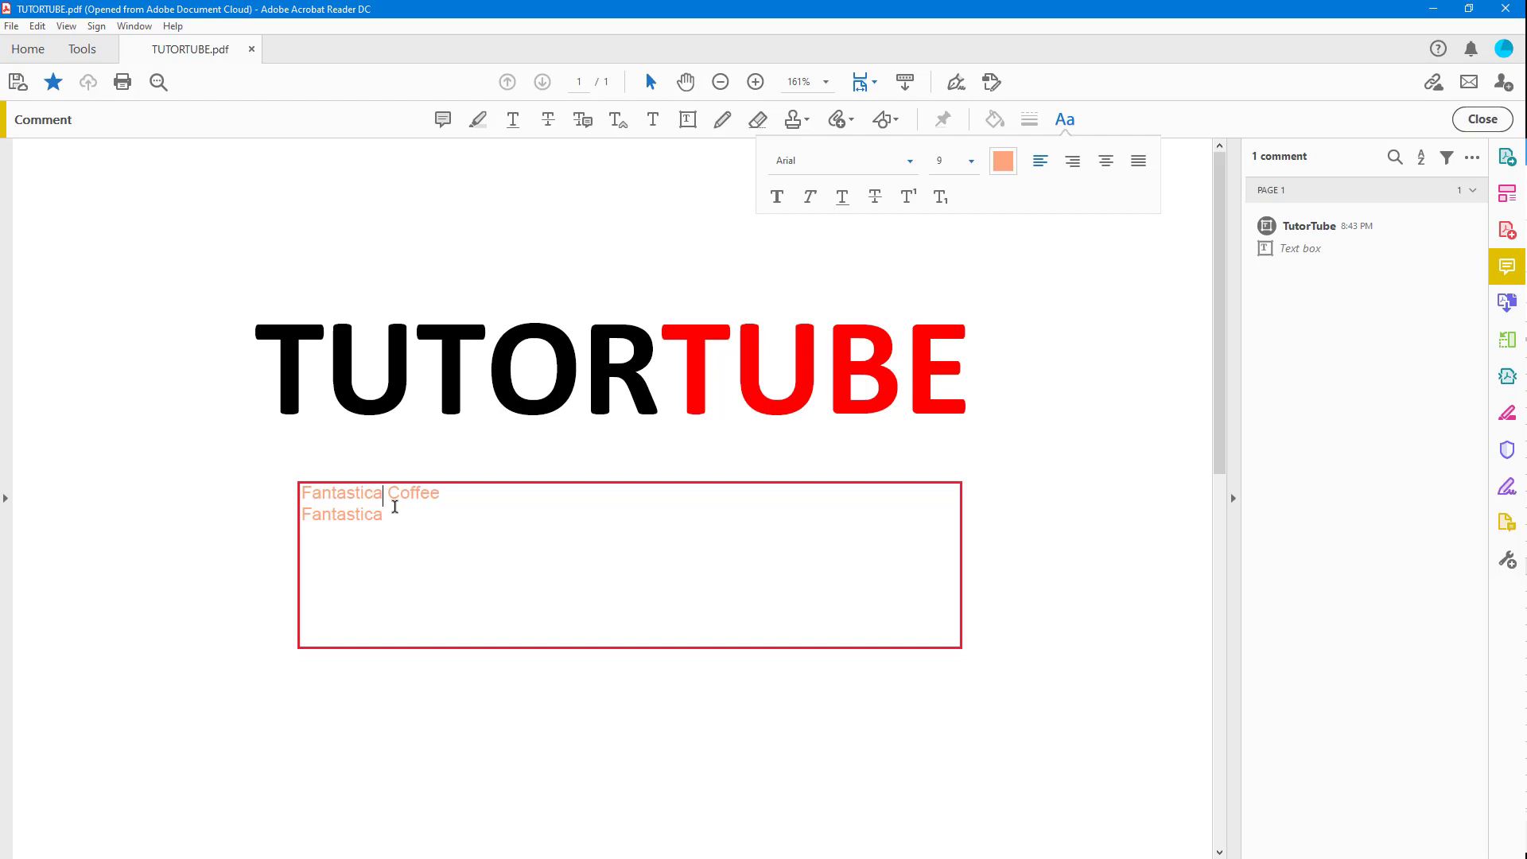
Step: Change the word to Fantasticas and add it to the spelling dictionary
text(s)
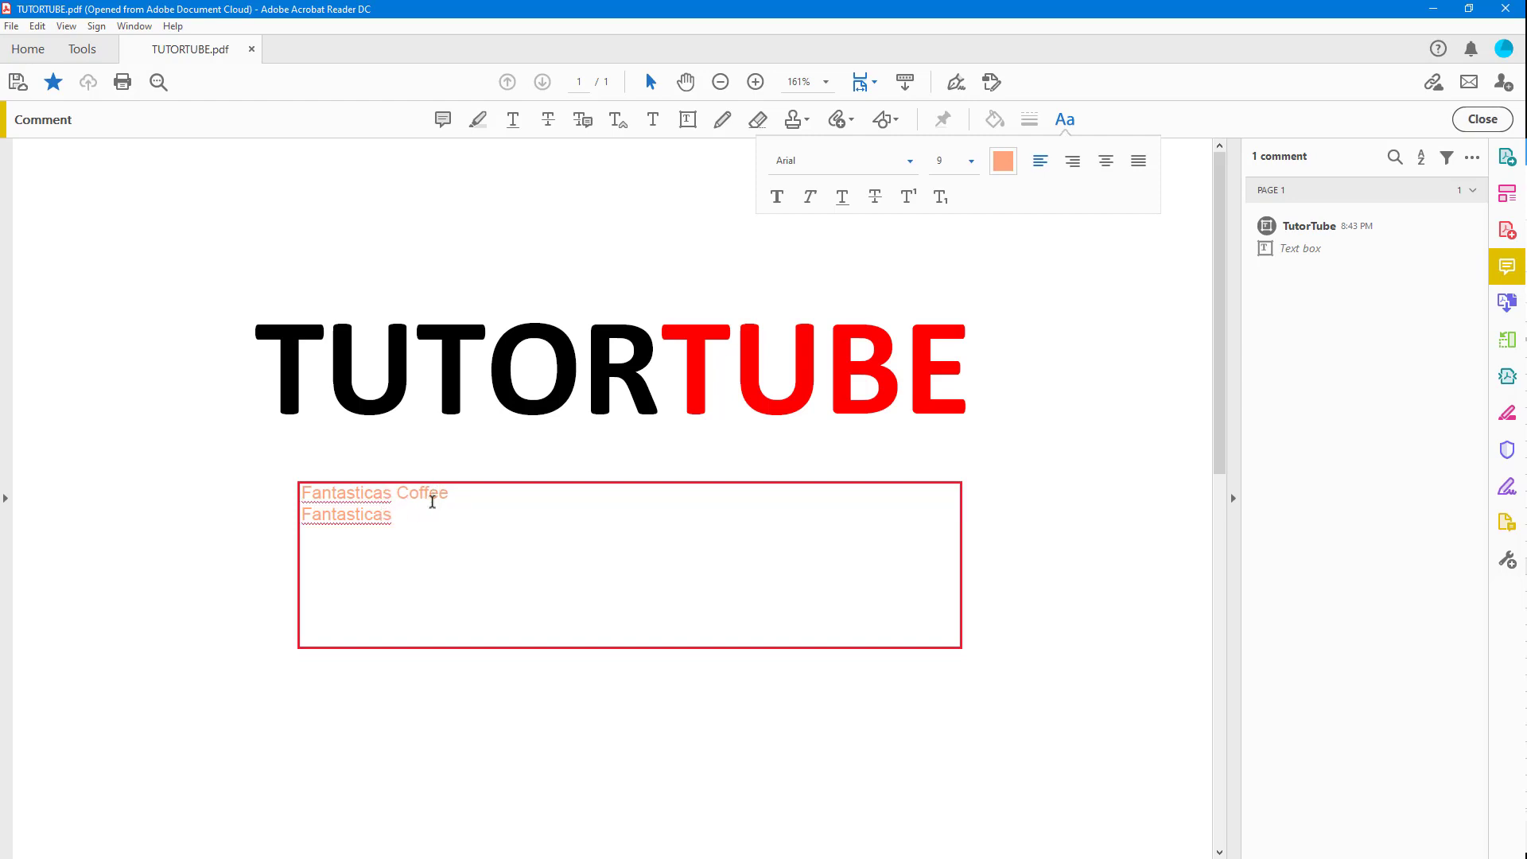
right_click(347, 513)
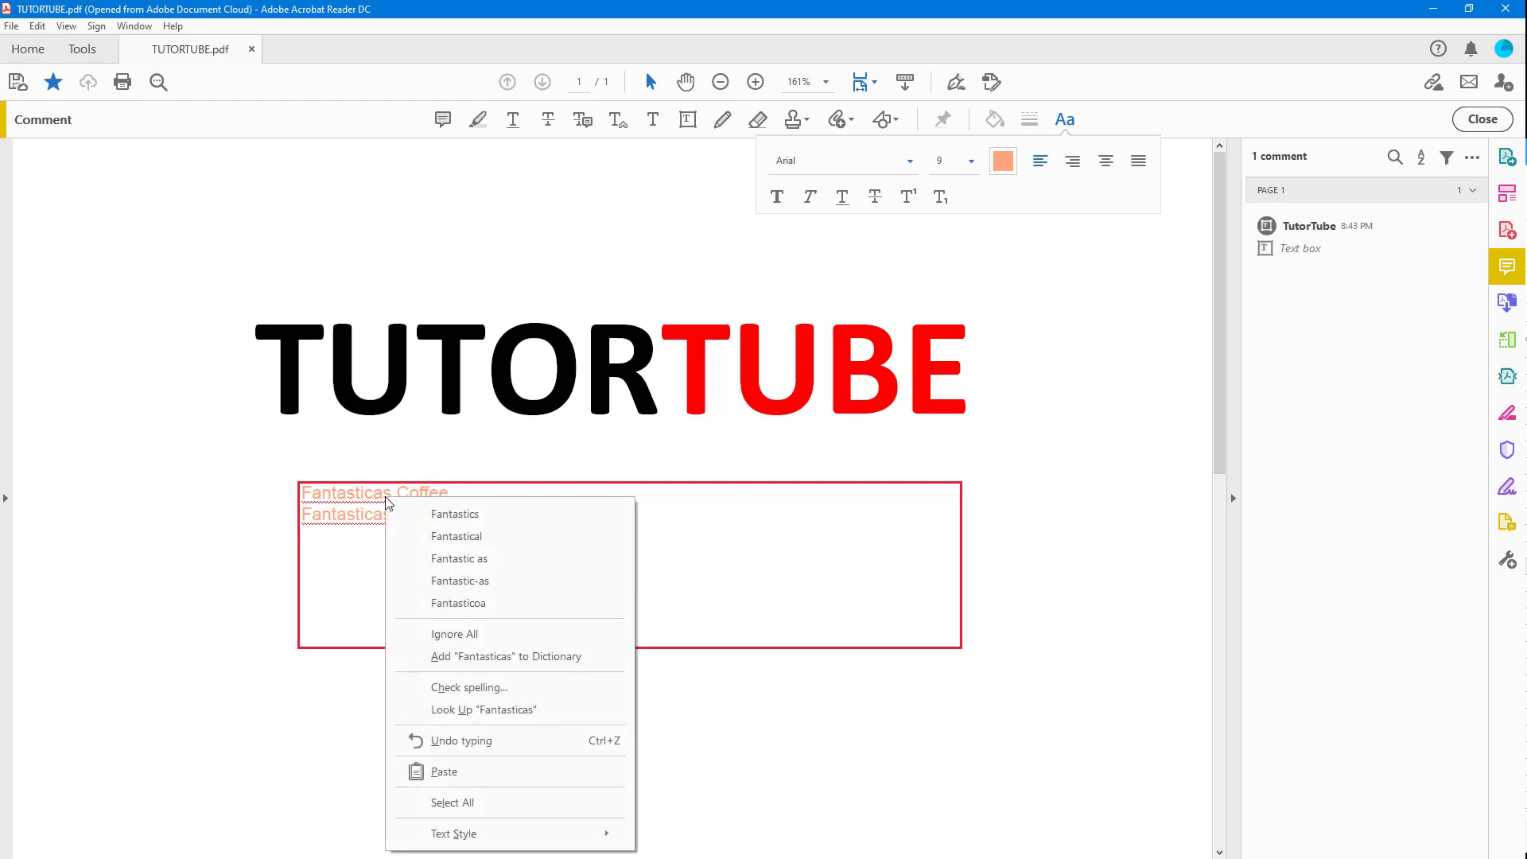
mouse_move(453, 514)
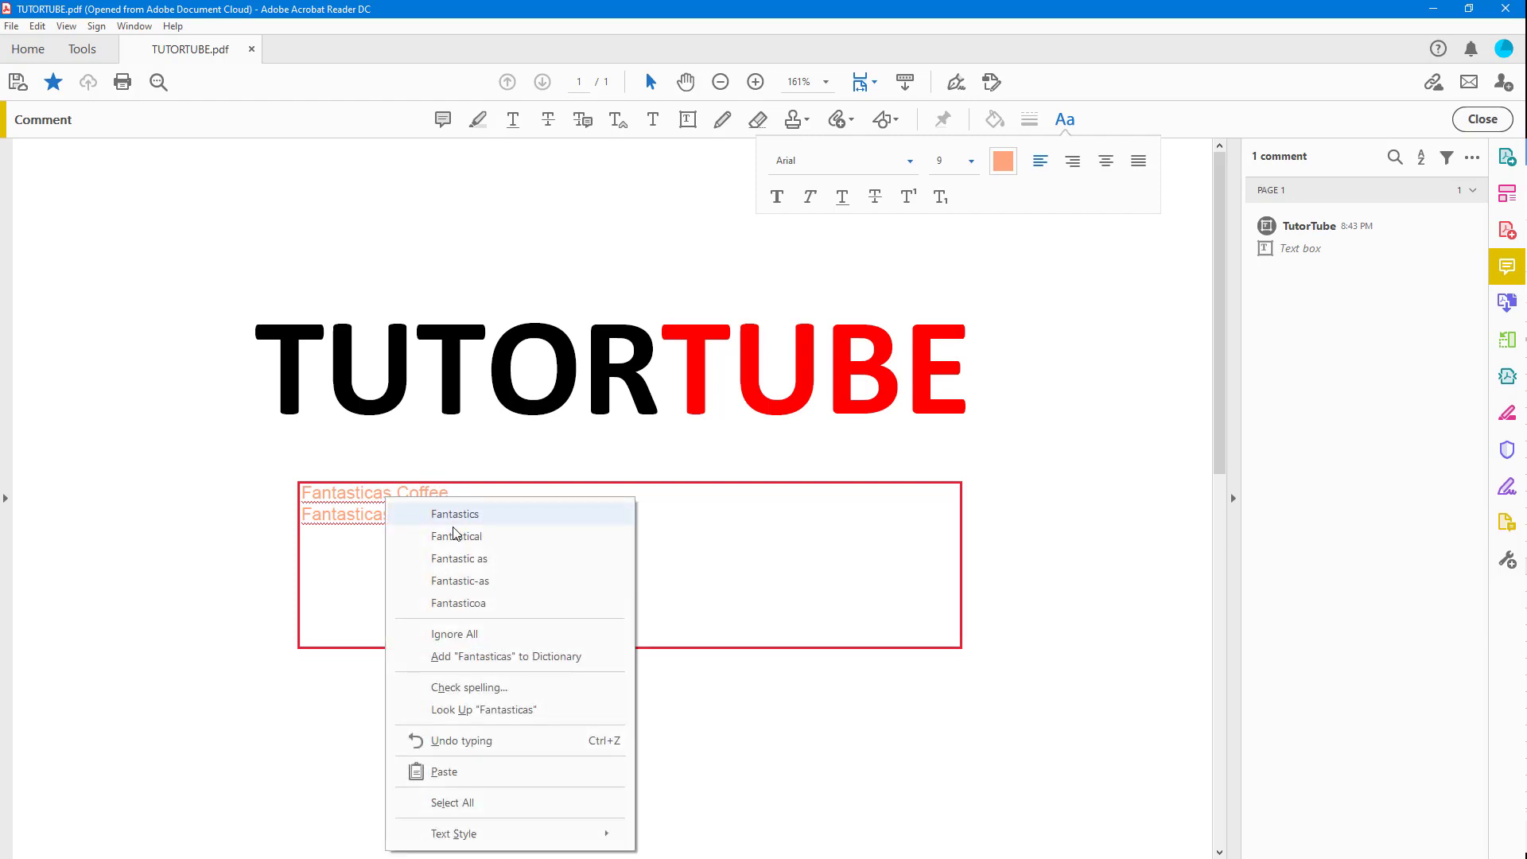
mouse_move(518, 666)
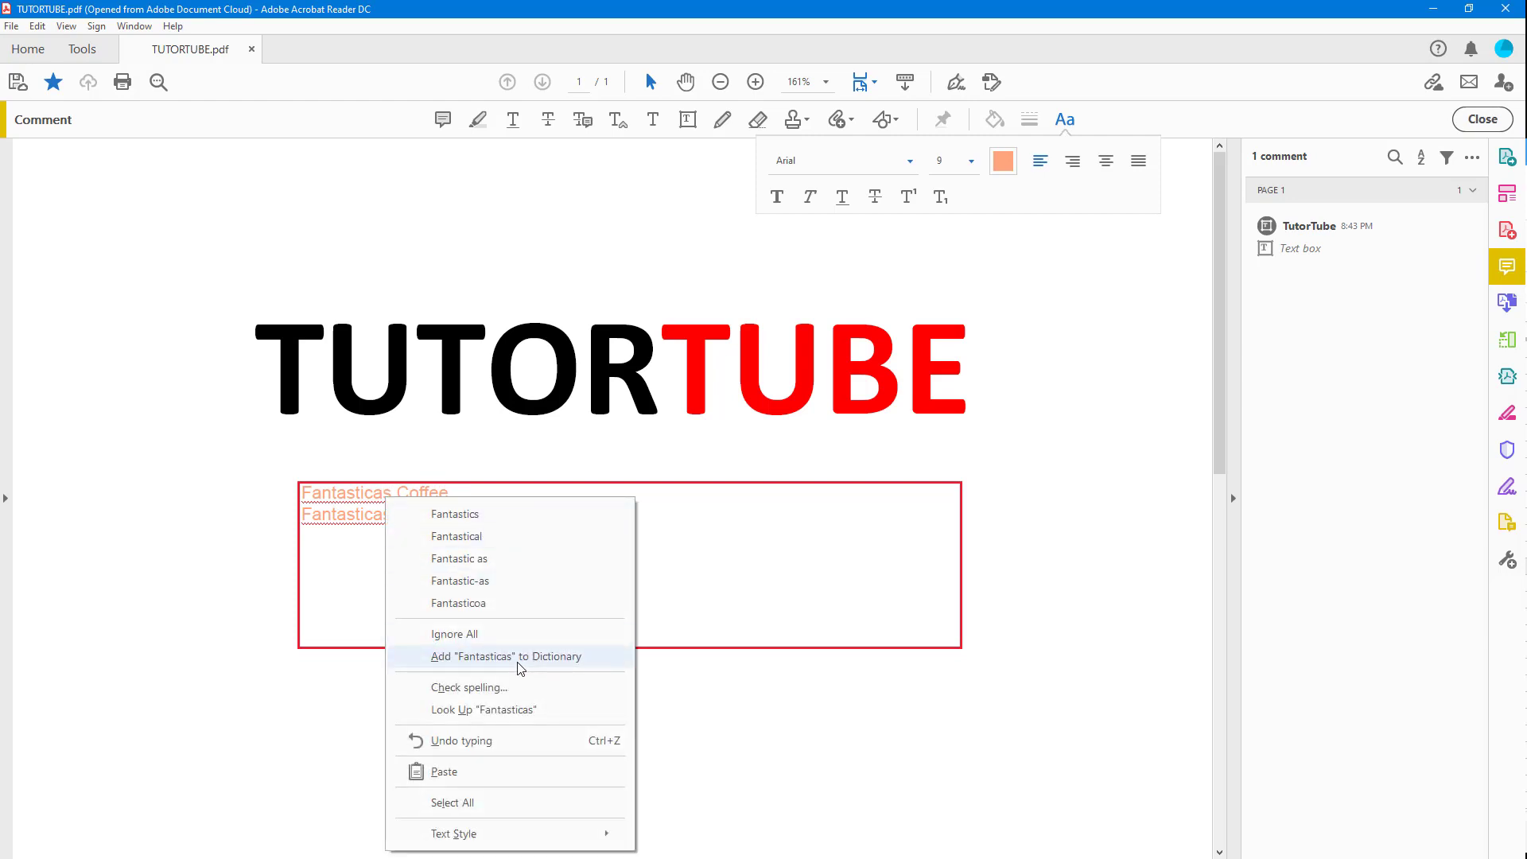
click(505, 655)
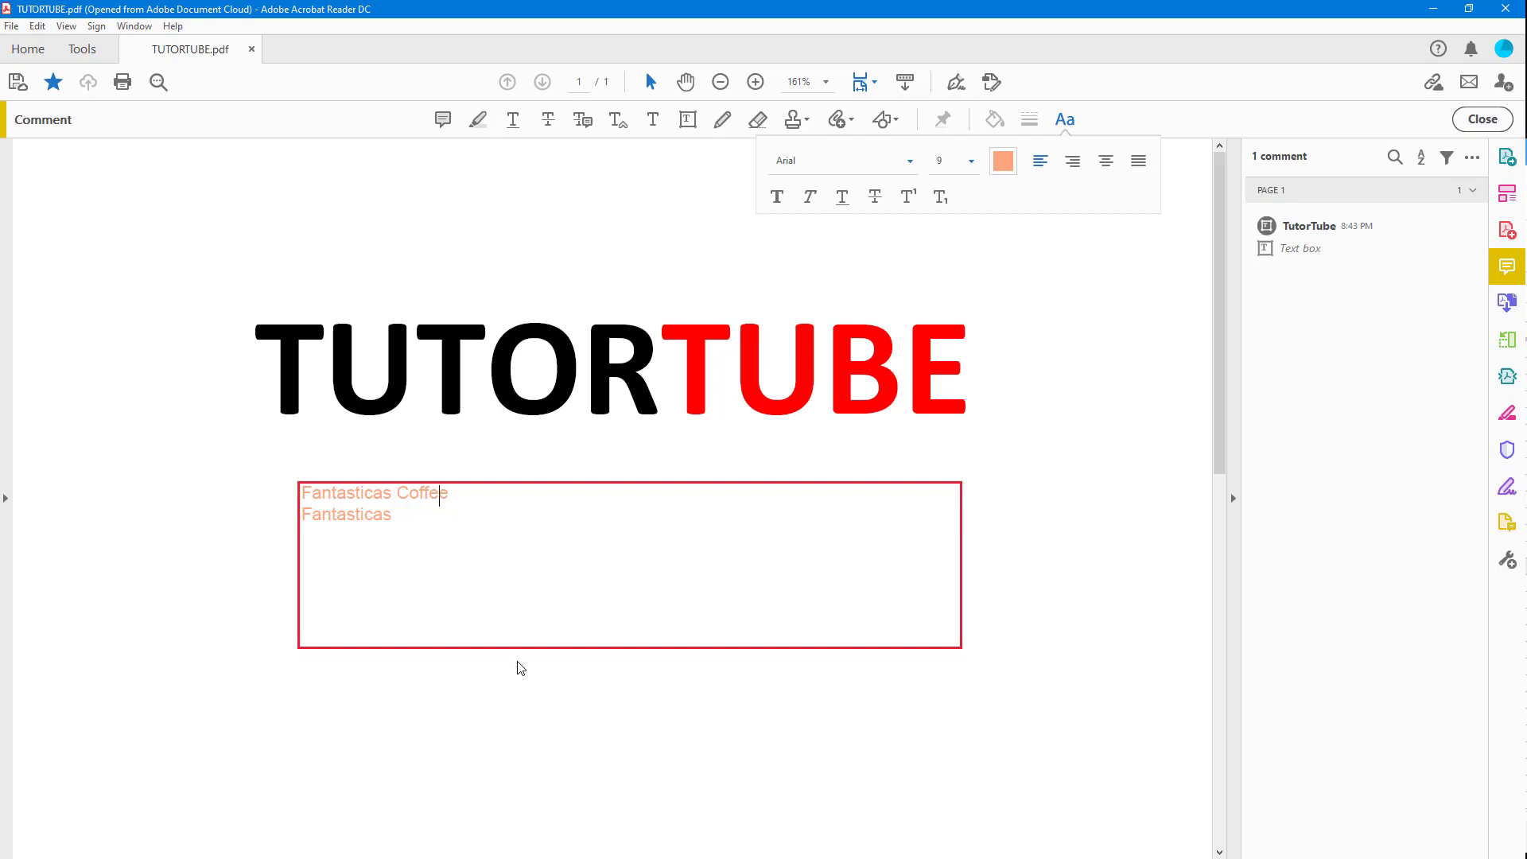
mouse_move(517, 692)
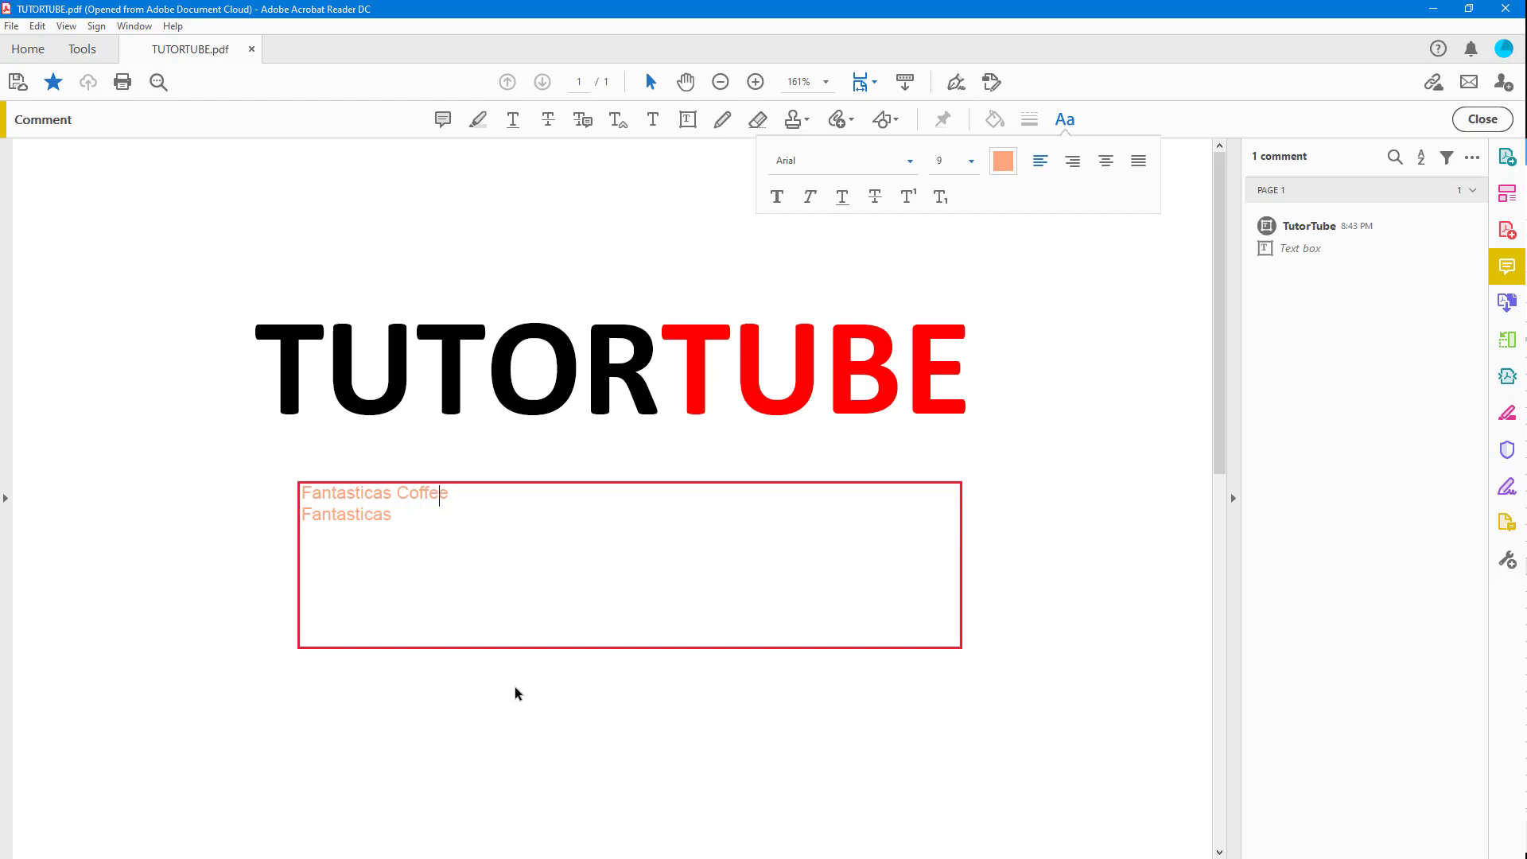
mouse_move(372, 501)
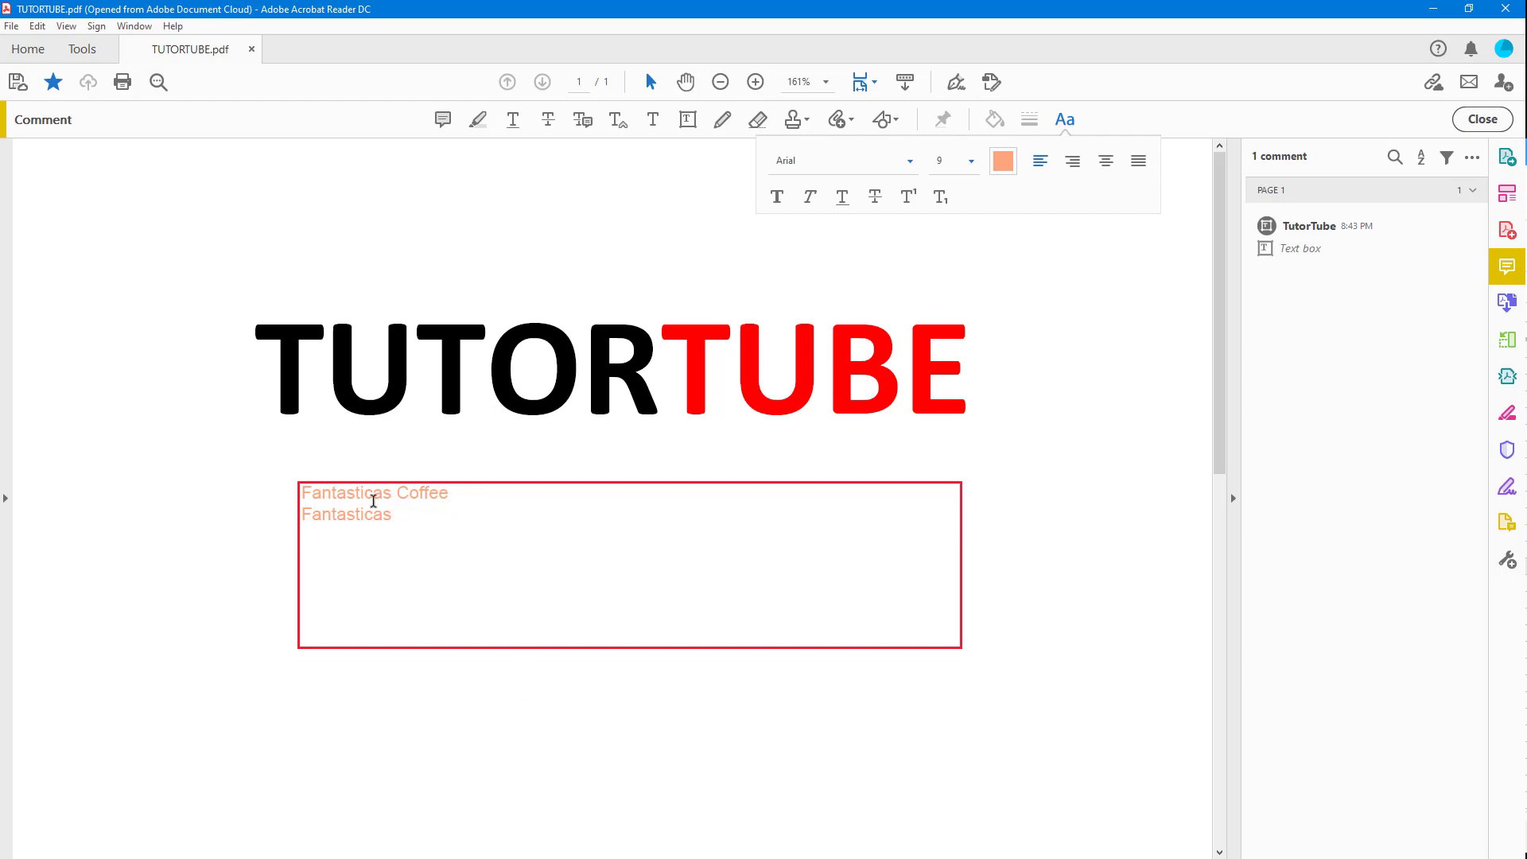
Step: Open the custom dictionary editor from Edit > Check Spelling, listing Fantasticas and Fantasticoa
click(36, 26)
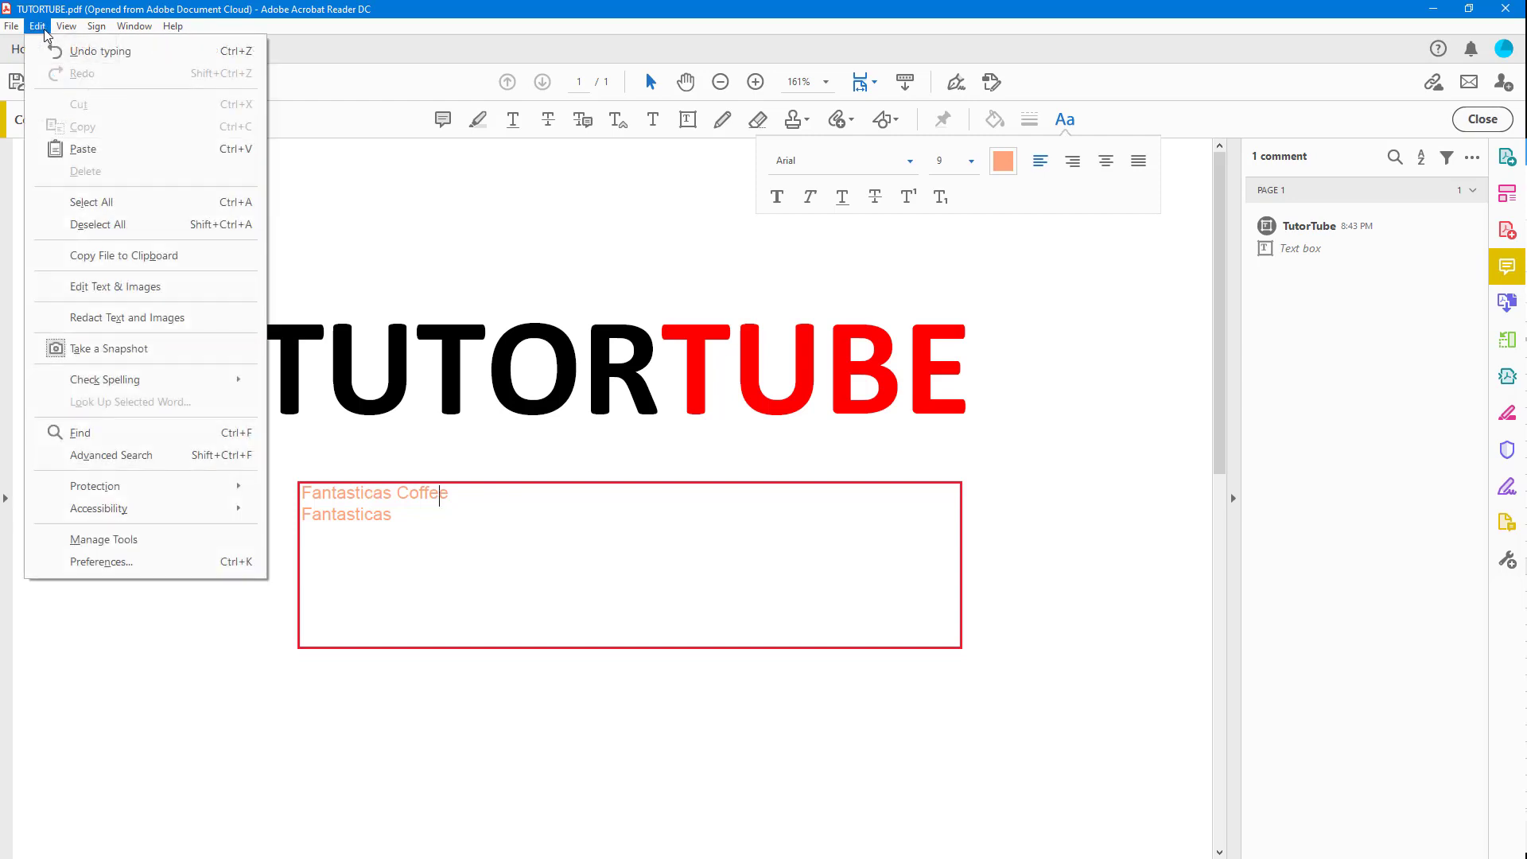
mouse_move(128, 373)
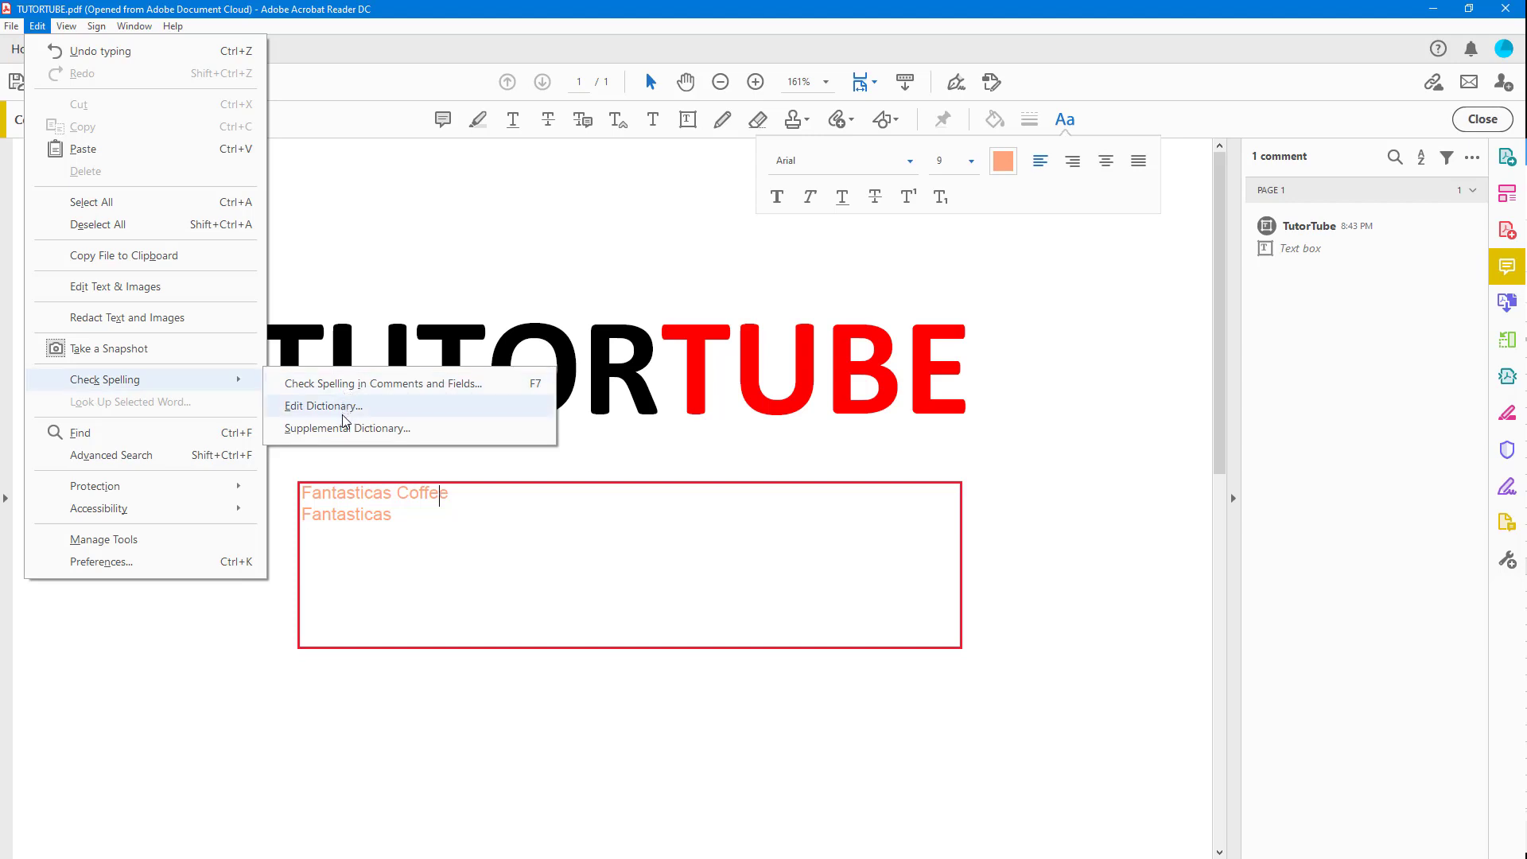
click(323, 406)
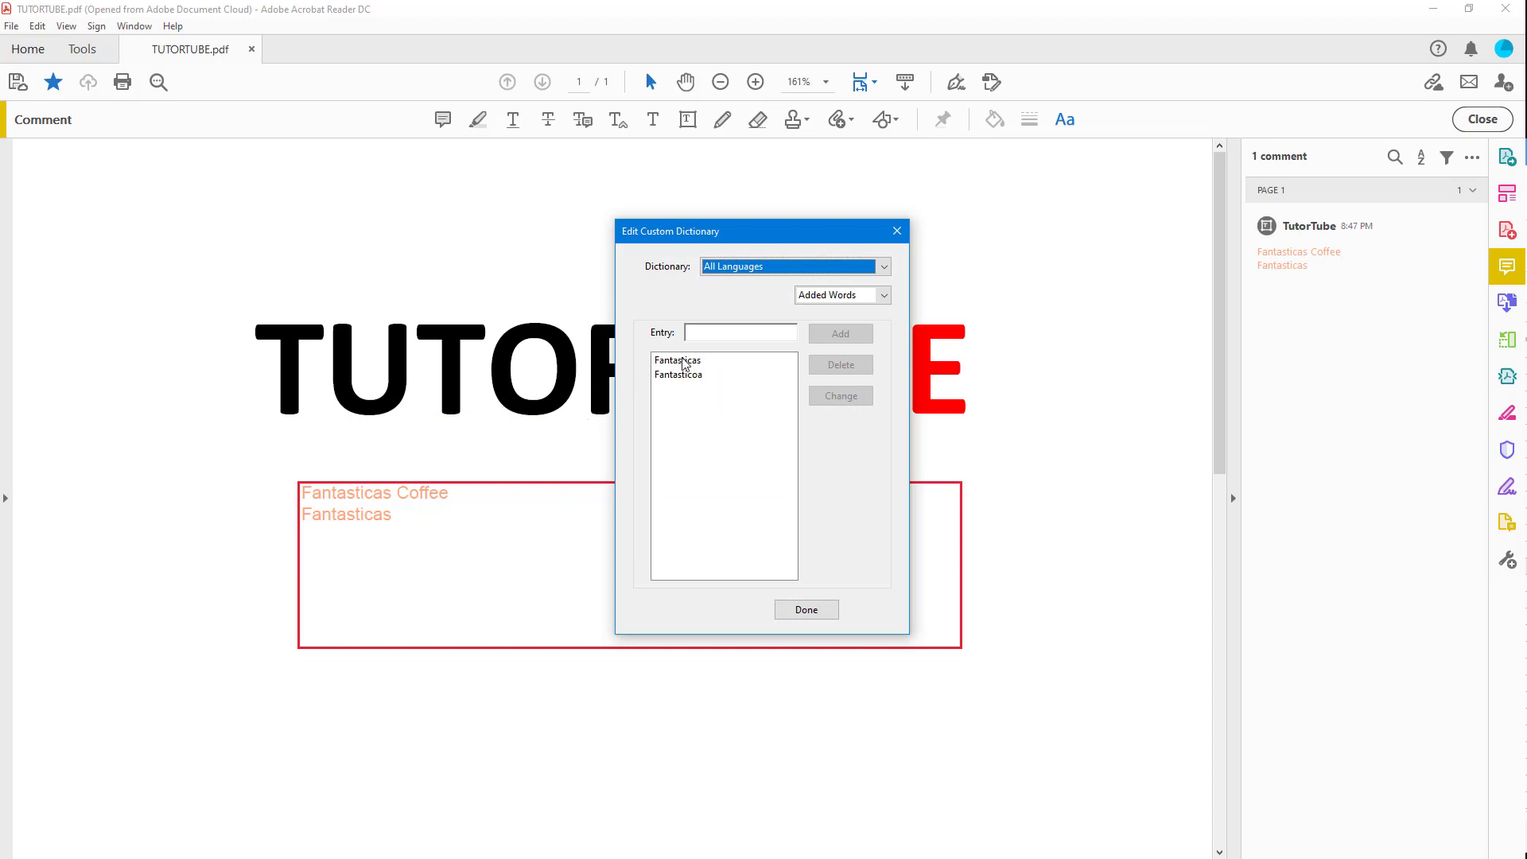
Step: Delete Fantasticoa and Fantasticas from the custom dictionary, leaving it empty
click(678, 374)
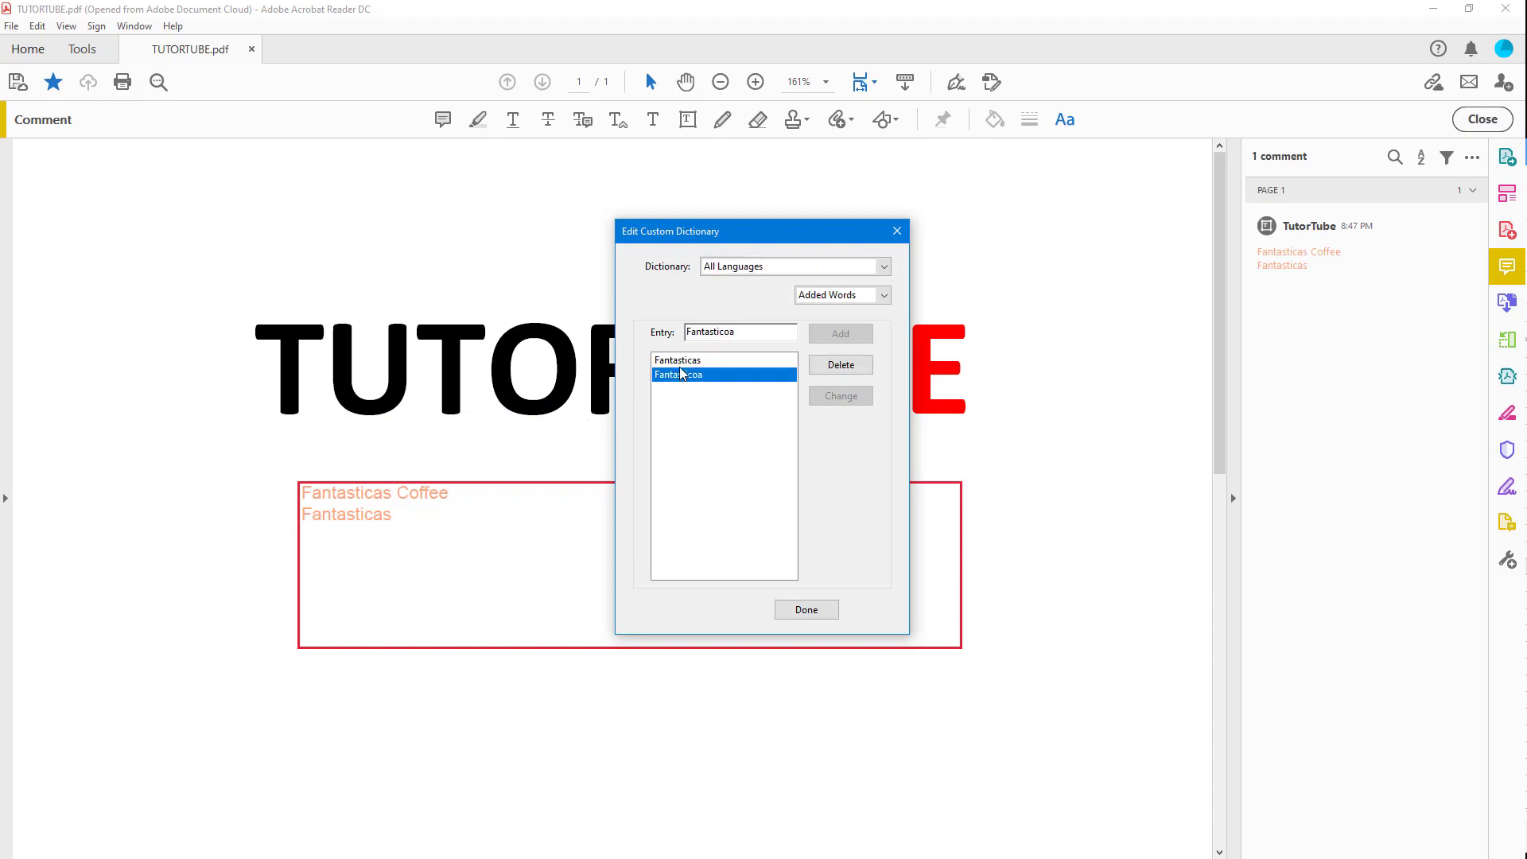
mouse_move(680, 378)
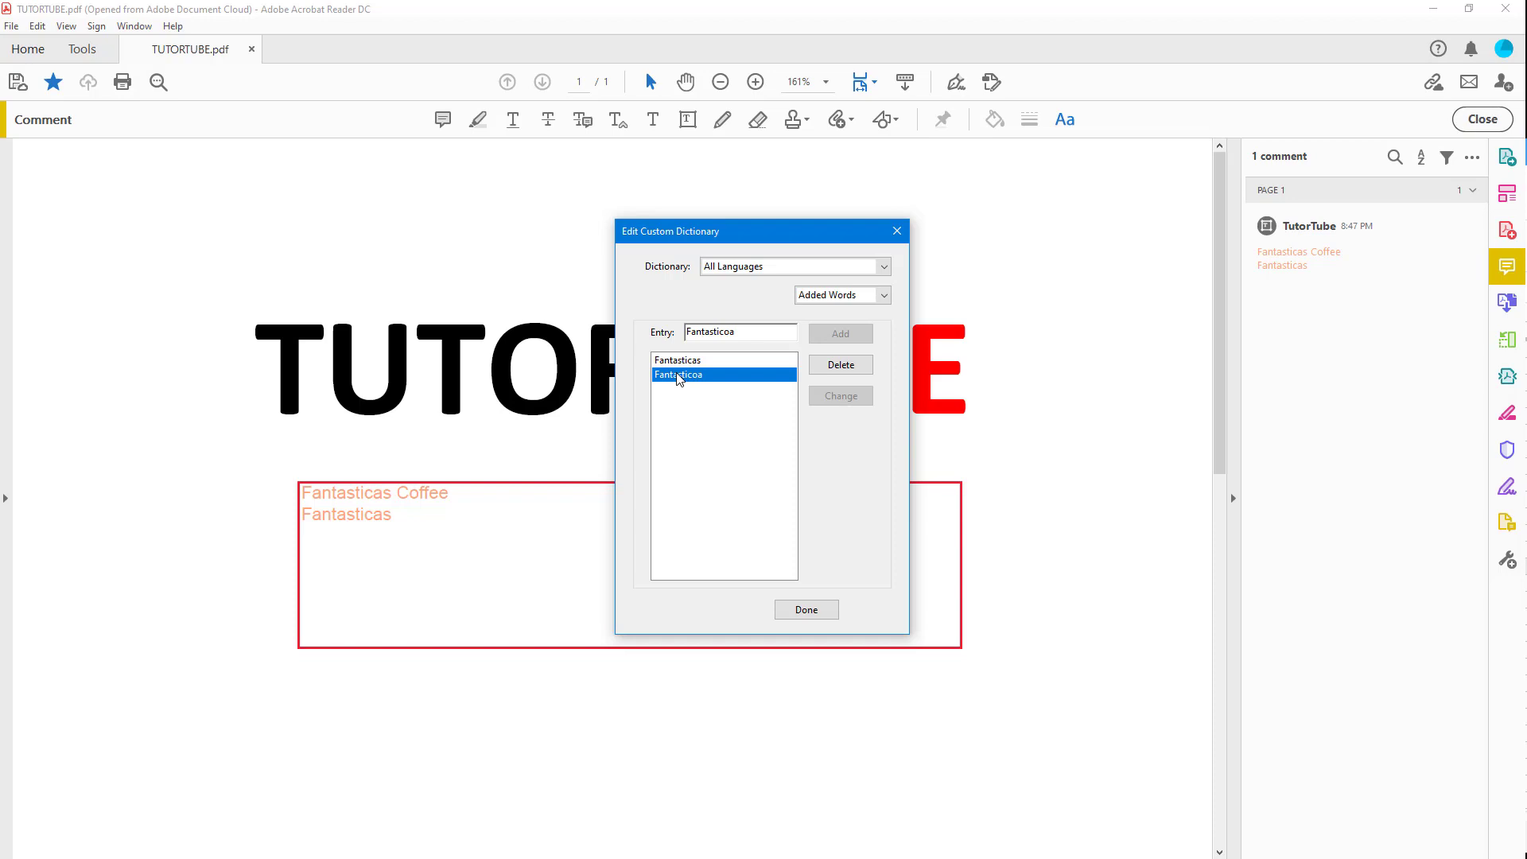
mouse_move(714, 358)
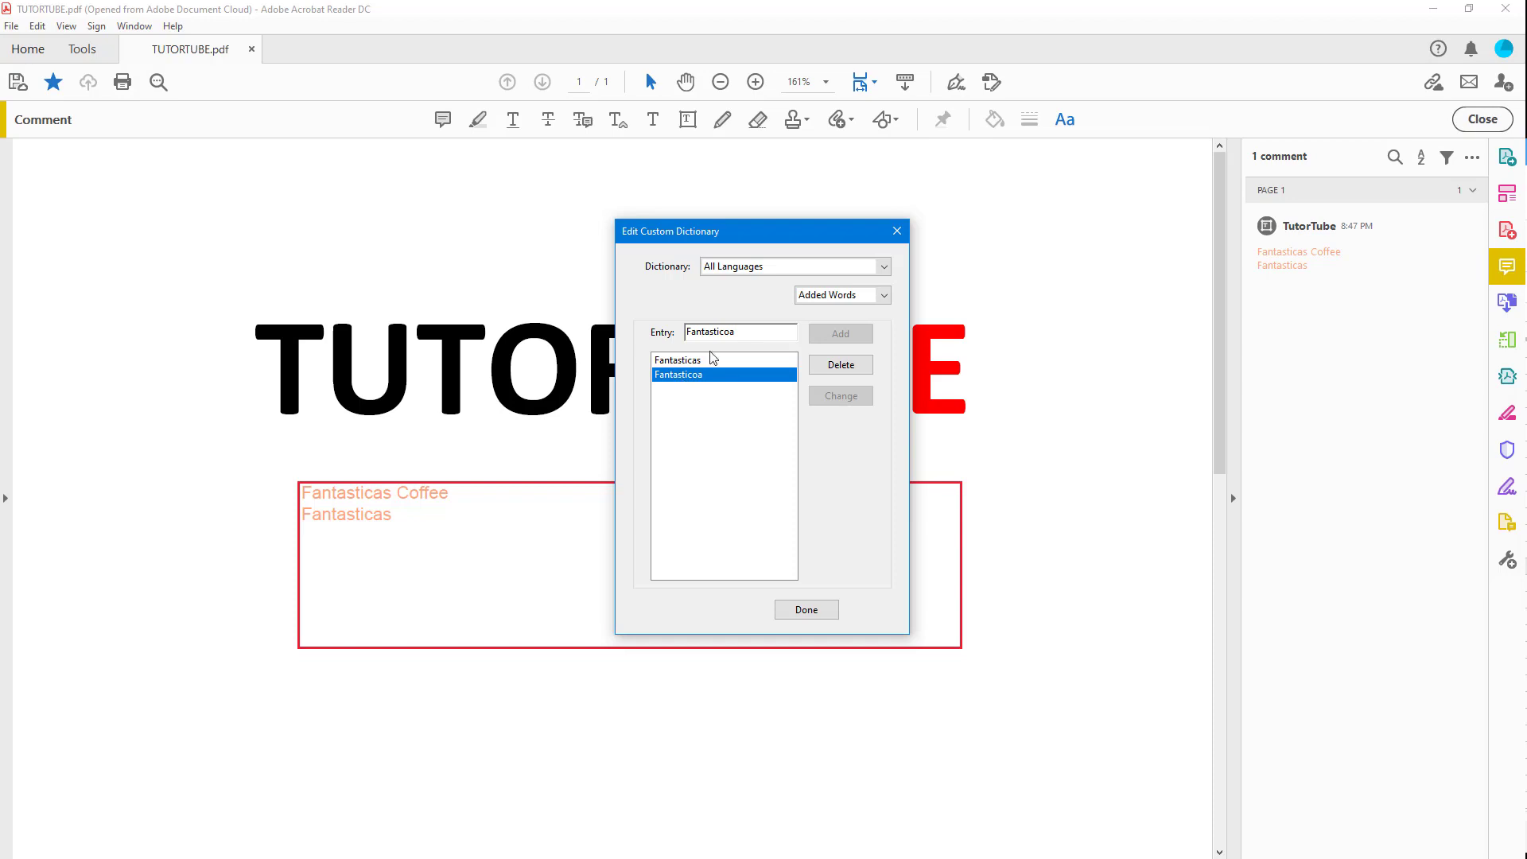
click(840, 364)
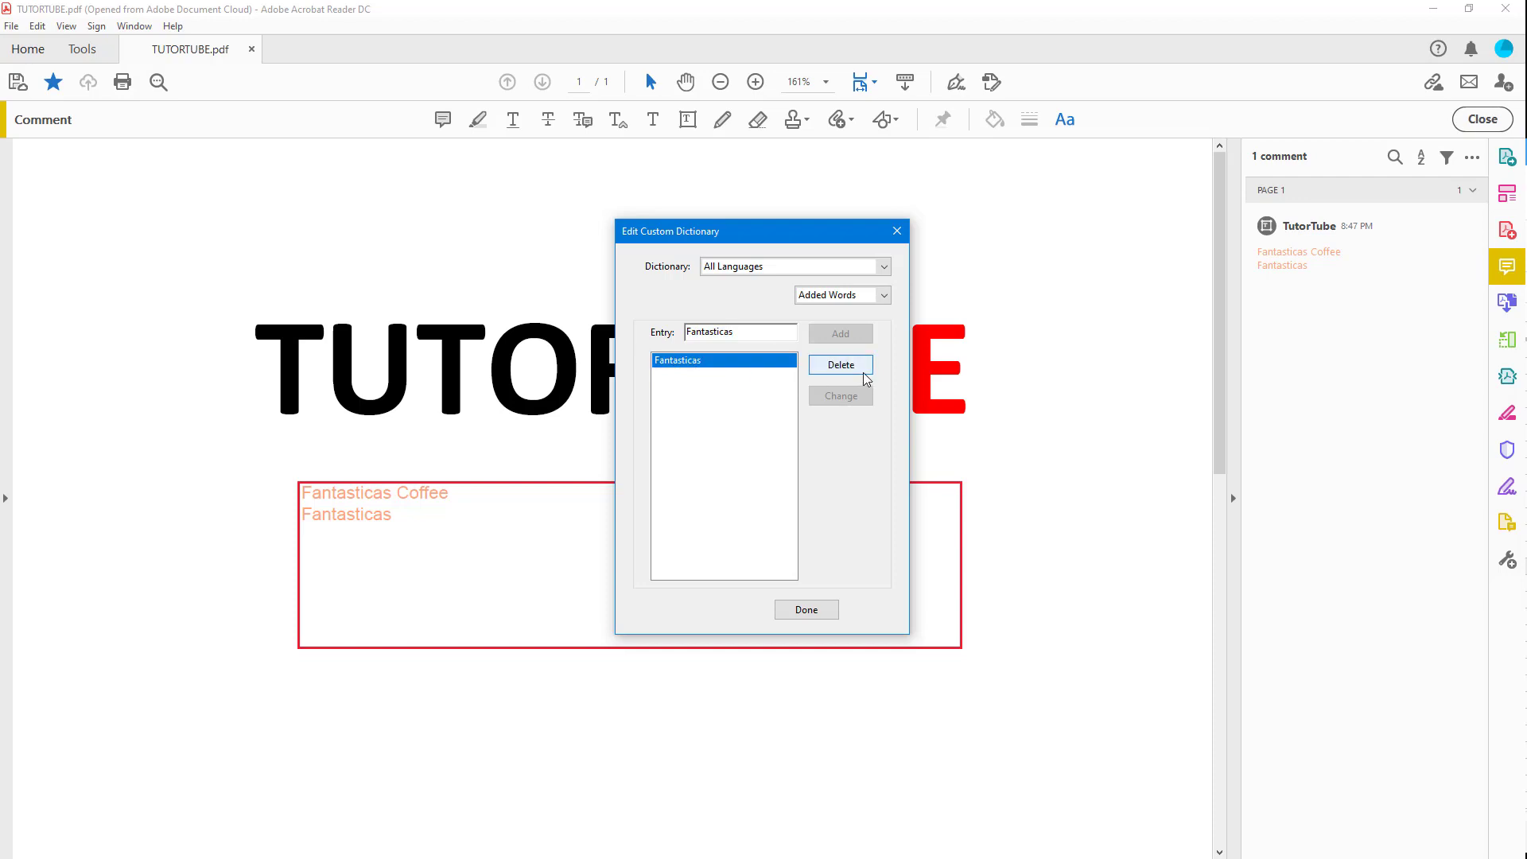
click(838, 364)
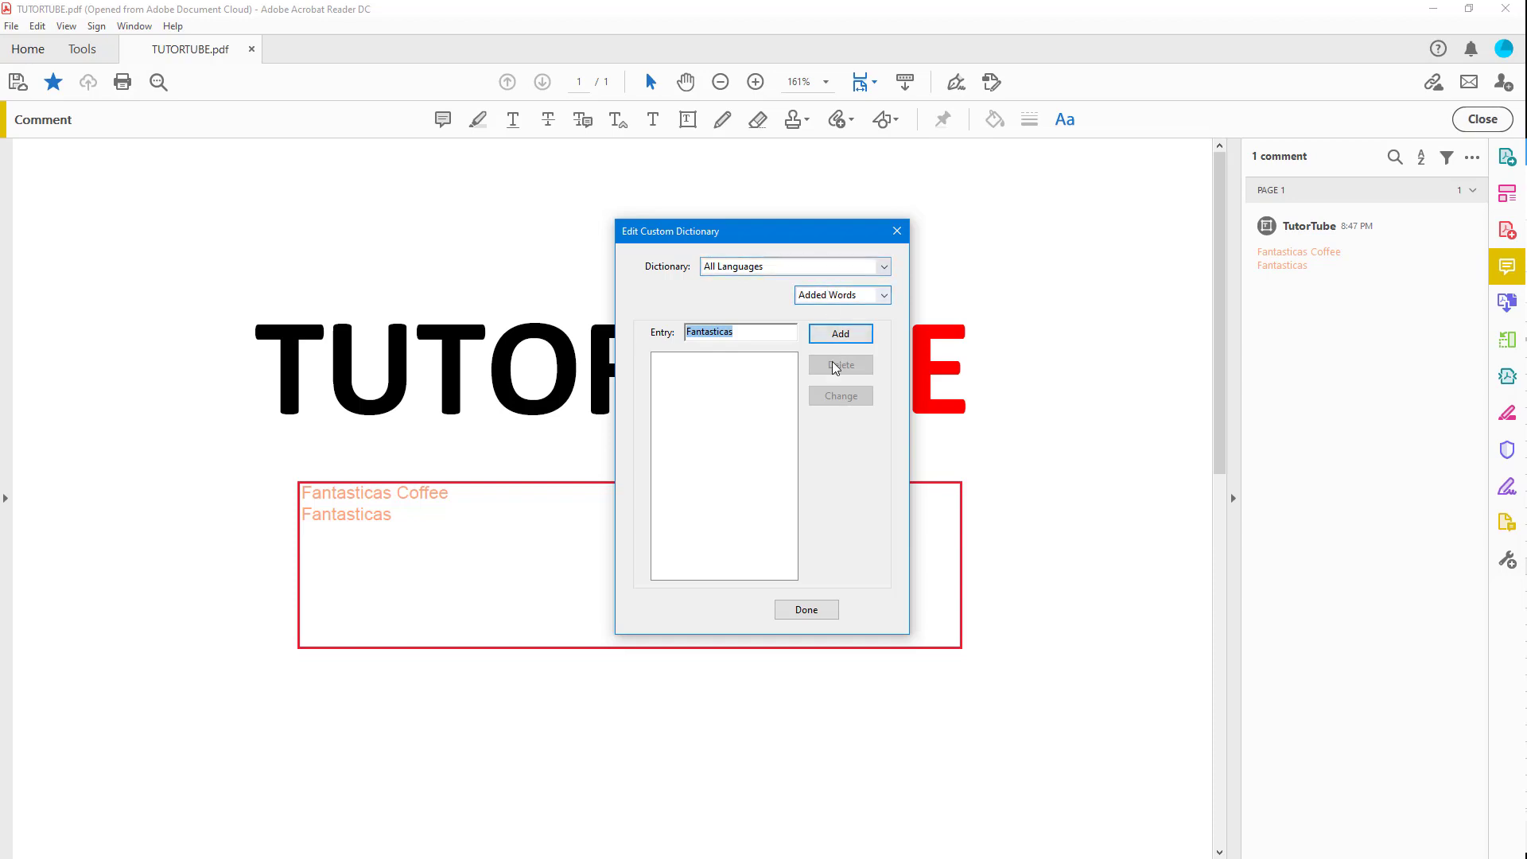
Step: Restore Fantasticas and add TutorTube and Tutortube to the custom dictionary
click(838, 333)
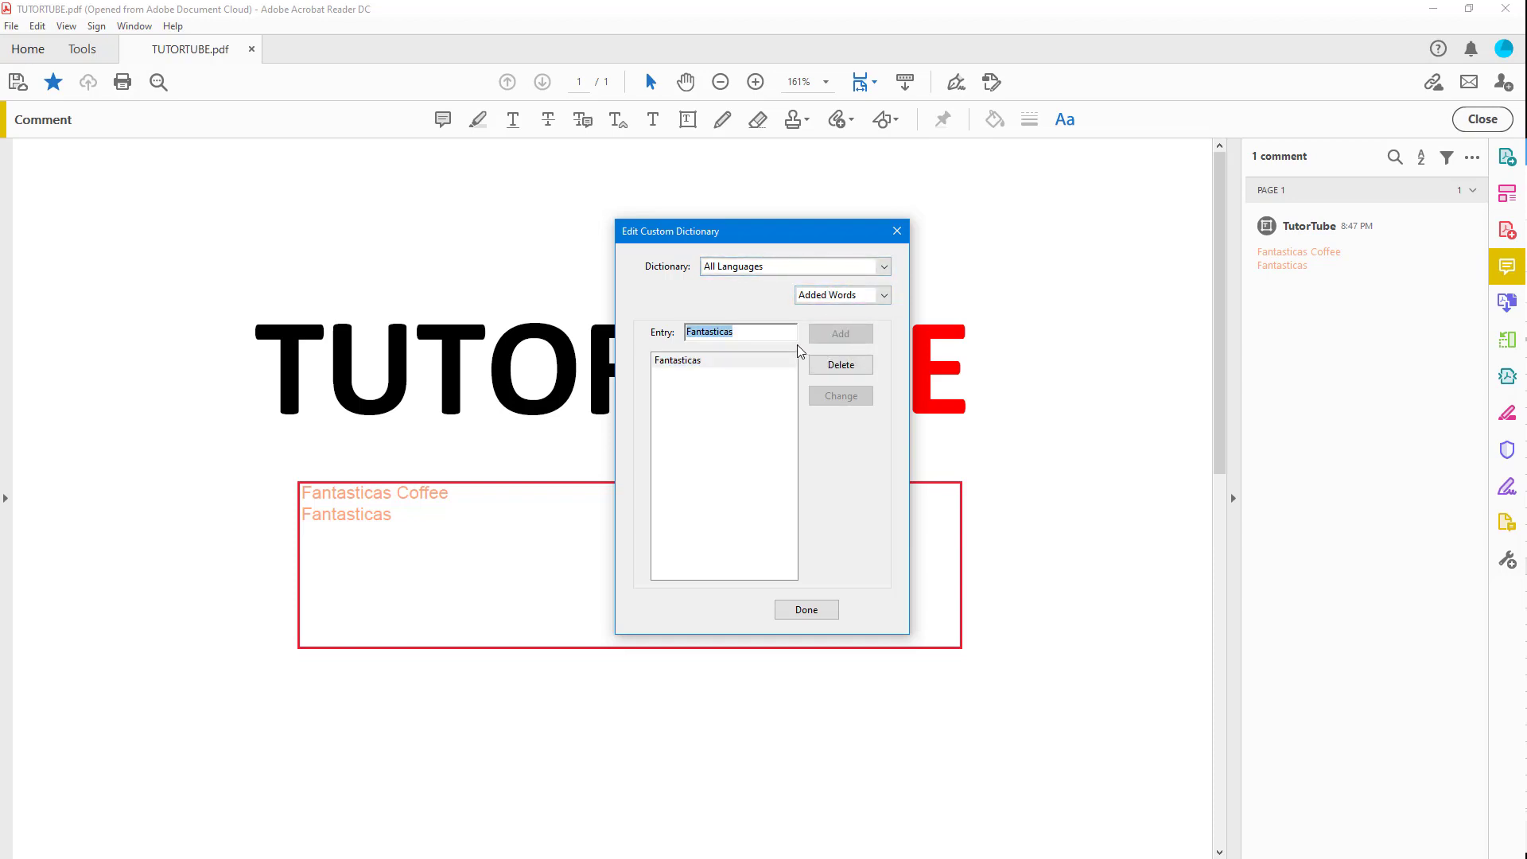
text(Tutpo)
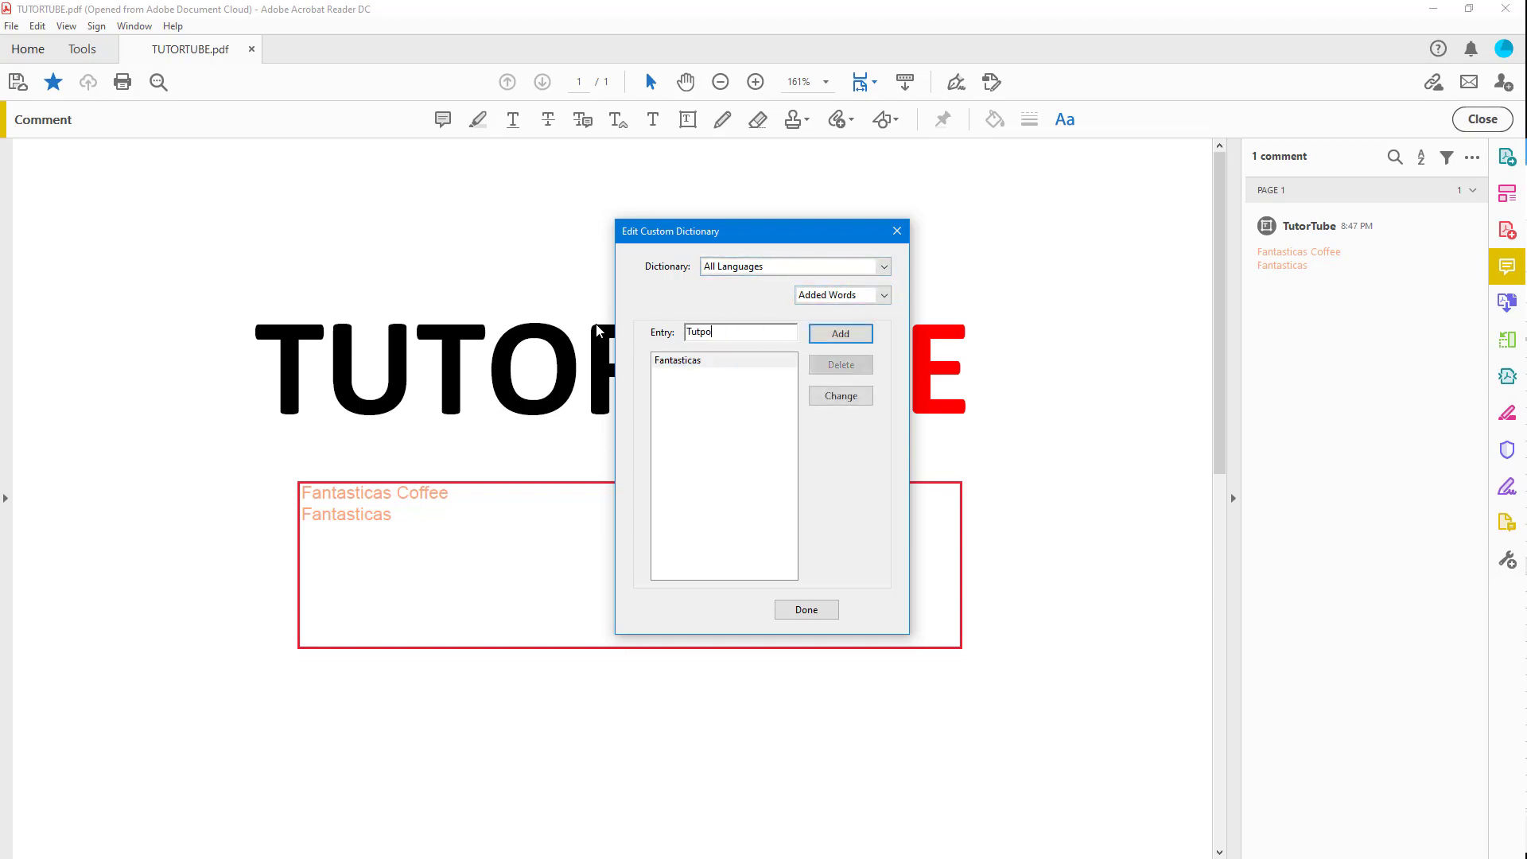
text(TutorT)
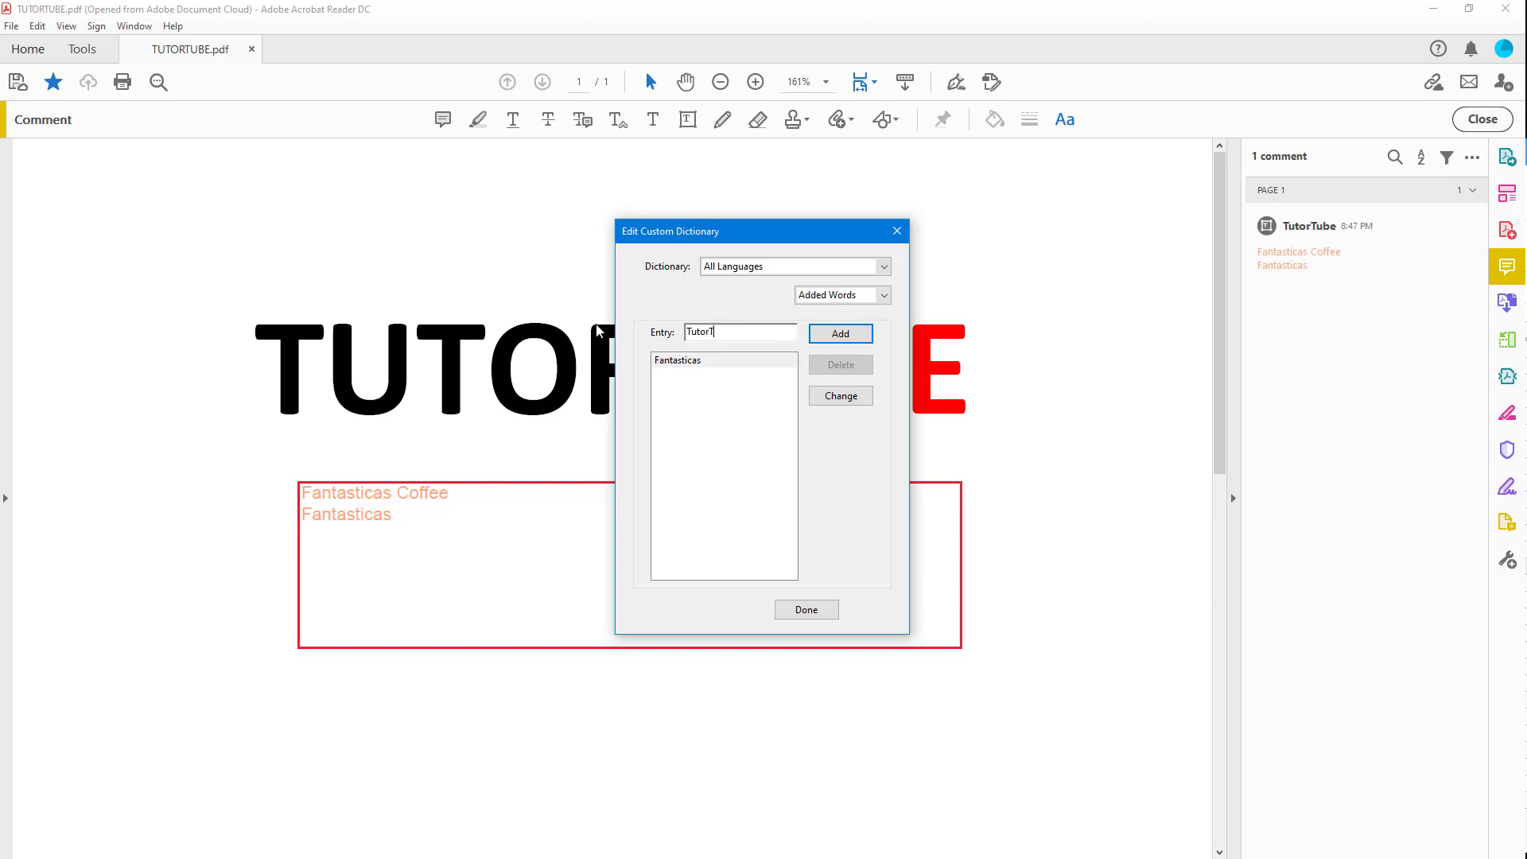
click(838, 332)
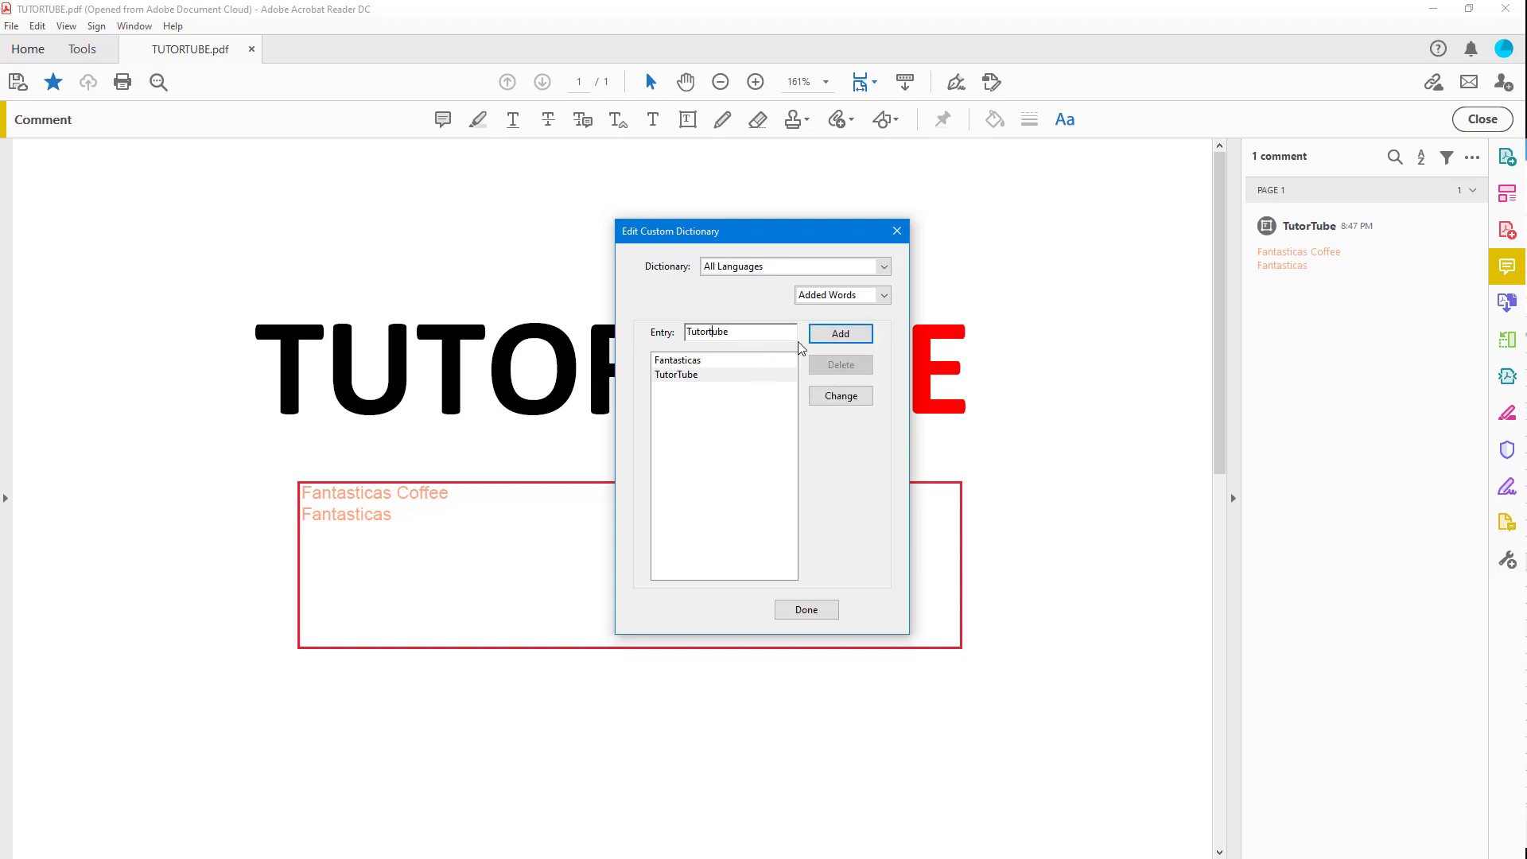
click(838, 332)
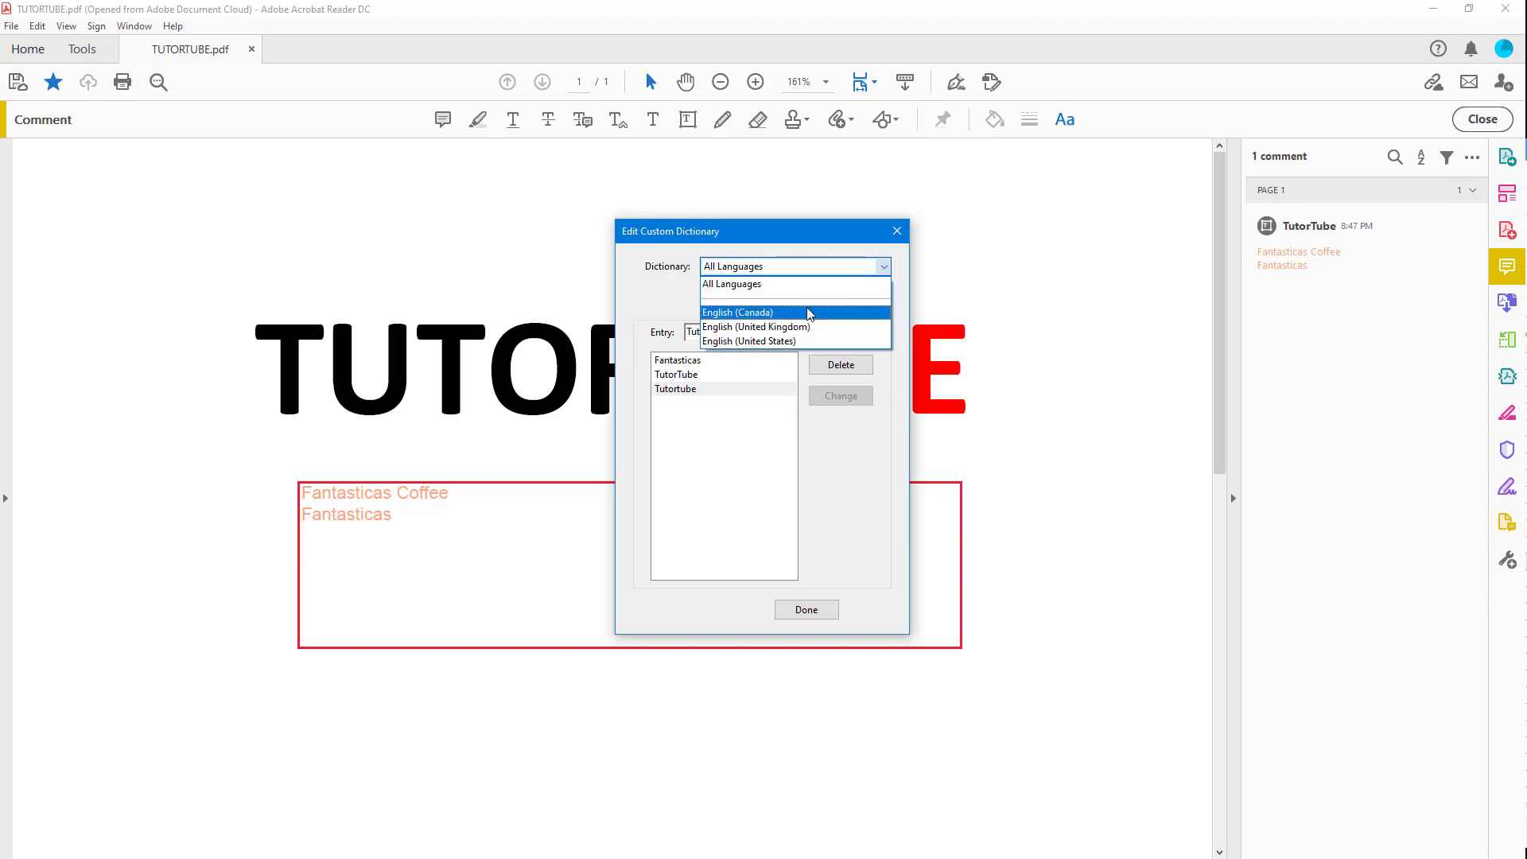
click(755, 326)
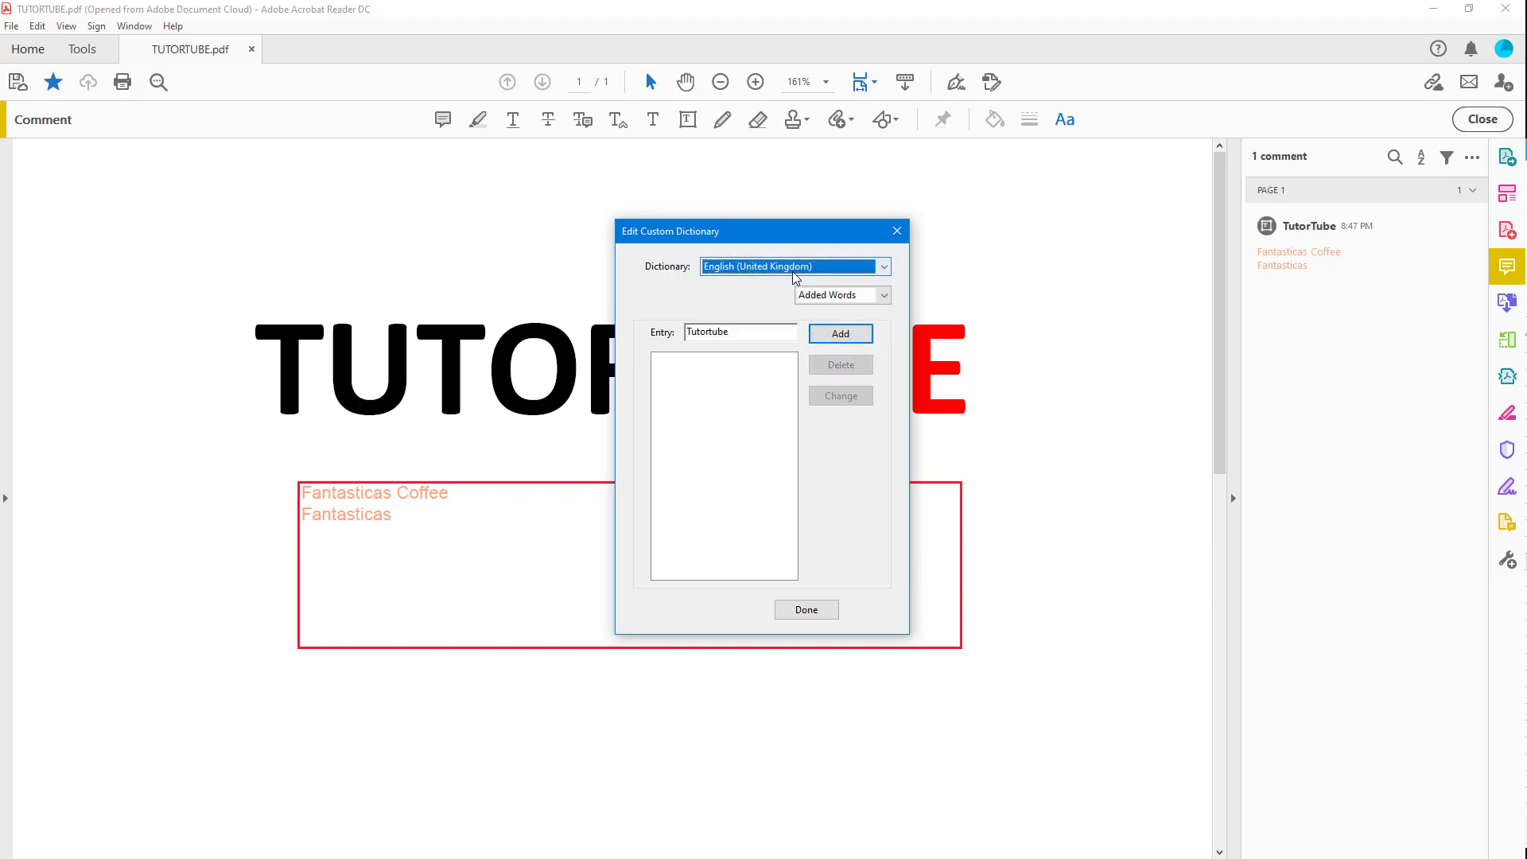
click(879, 266)
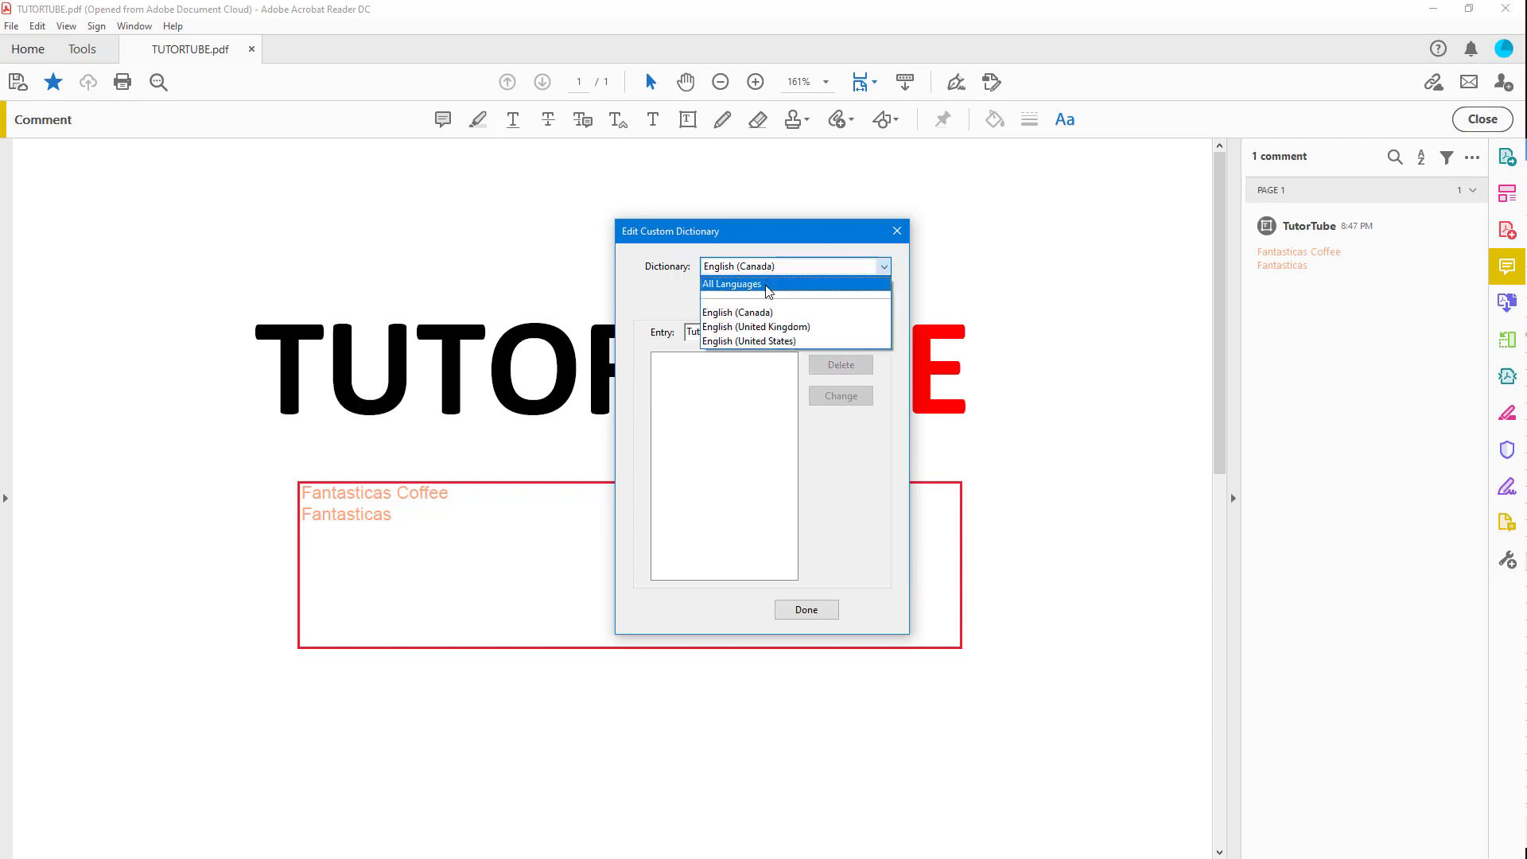
click(732, 283)
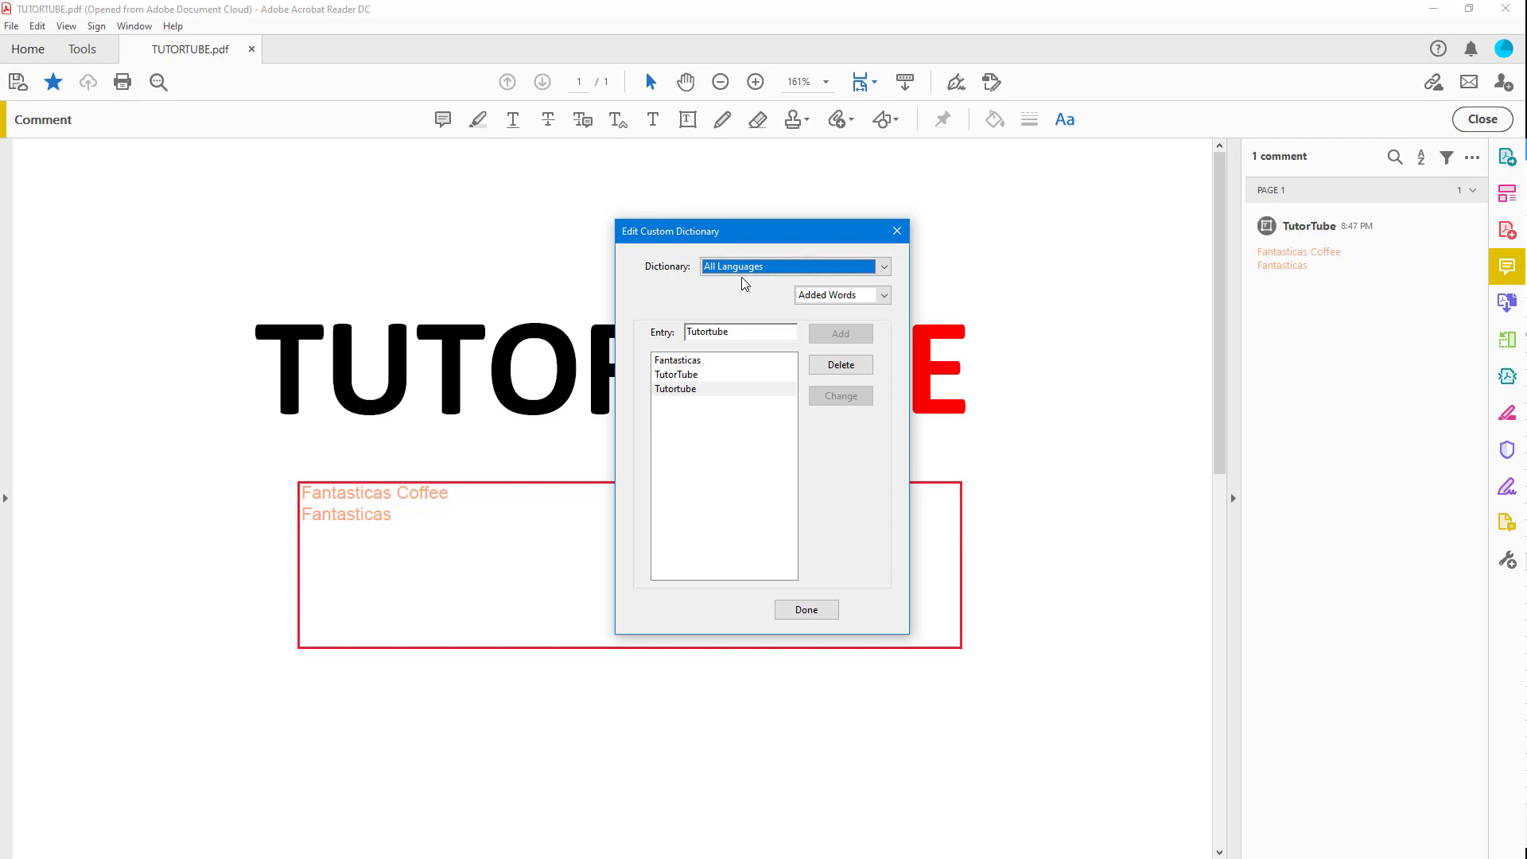
click(678, 360)
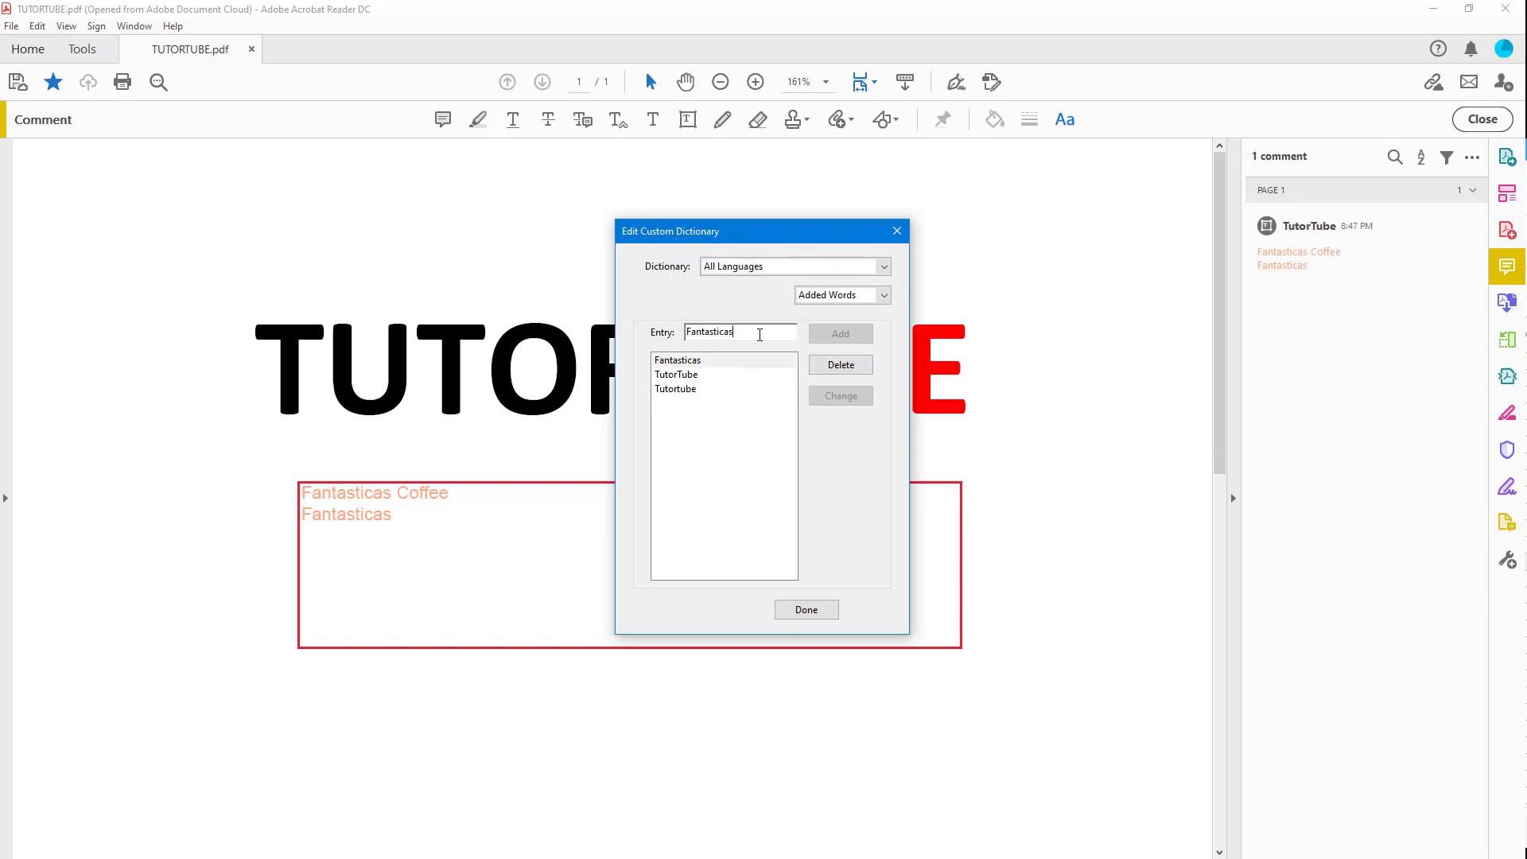
click(676, 375)
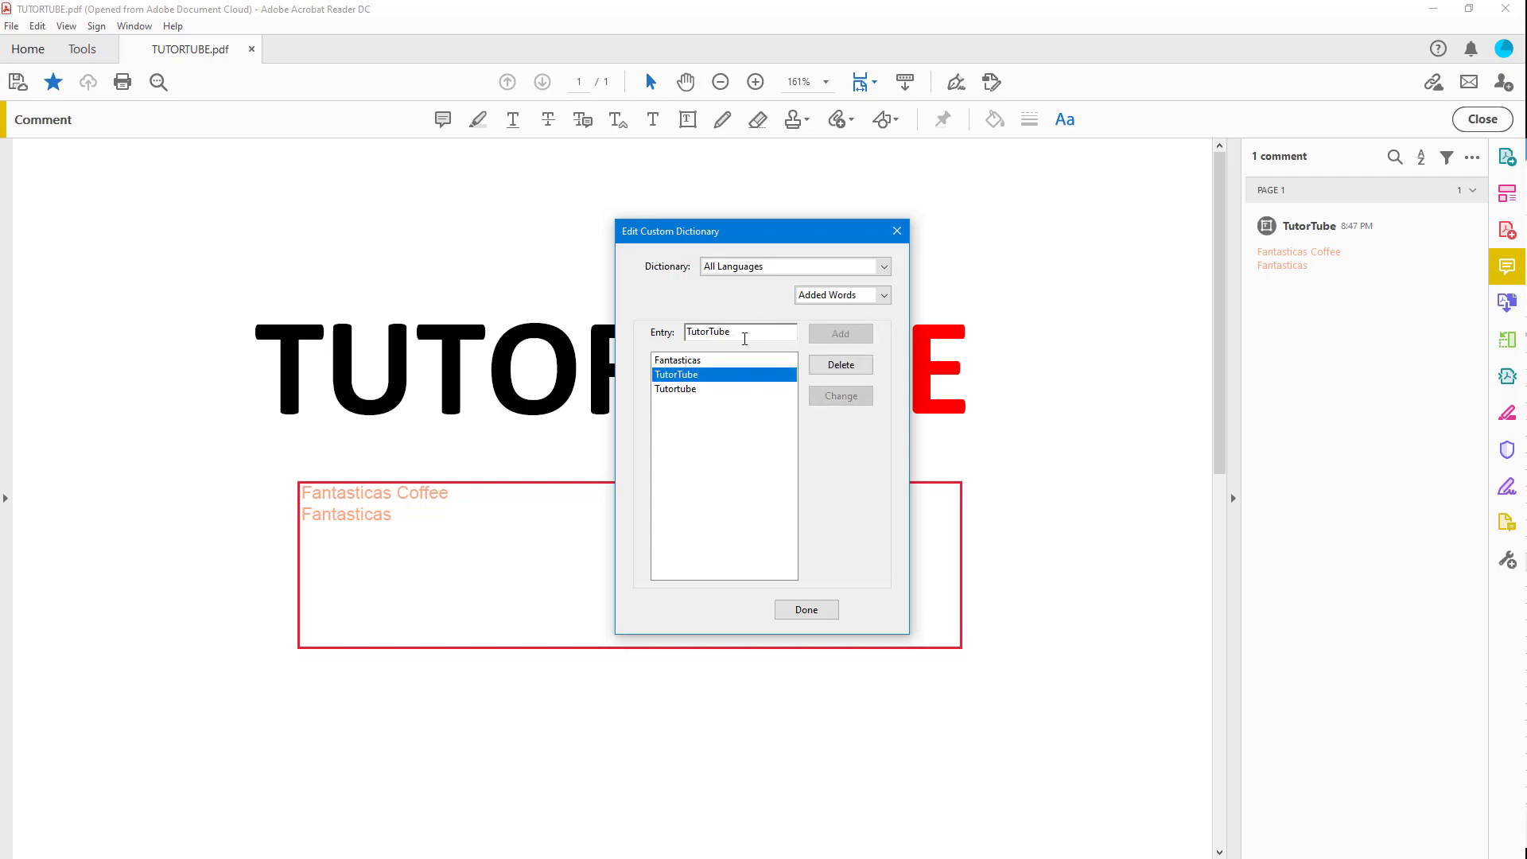
text(a)
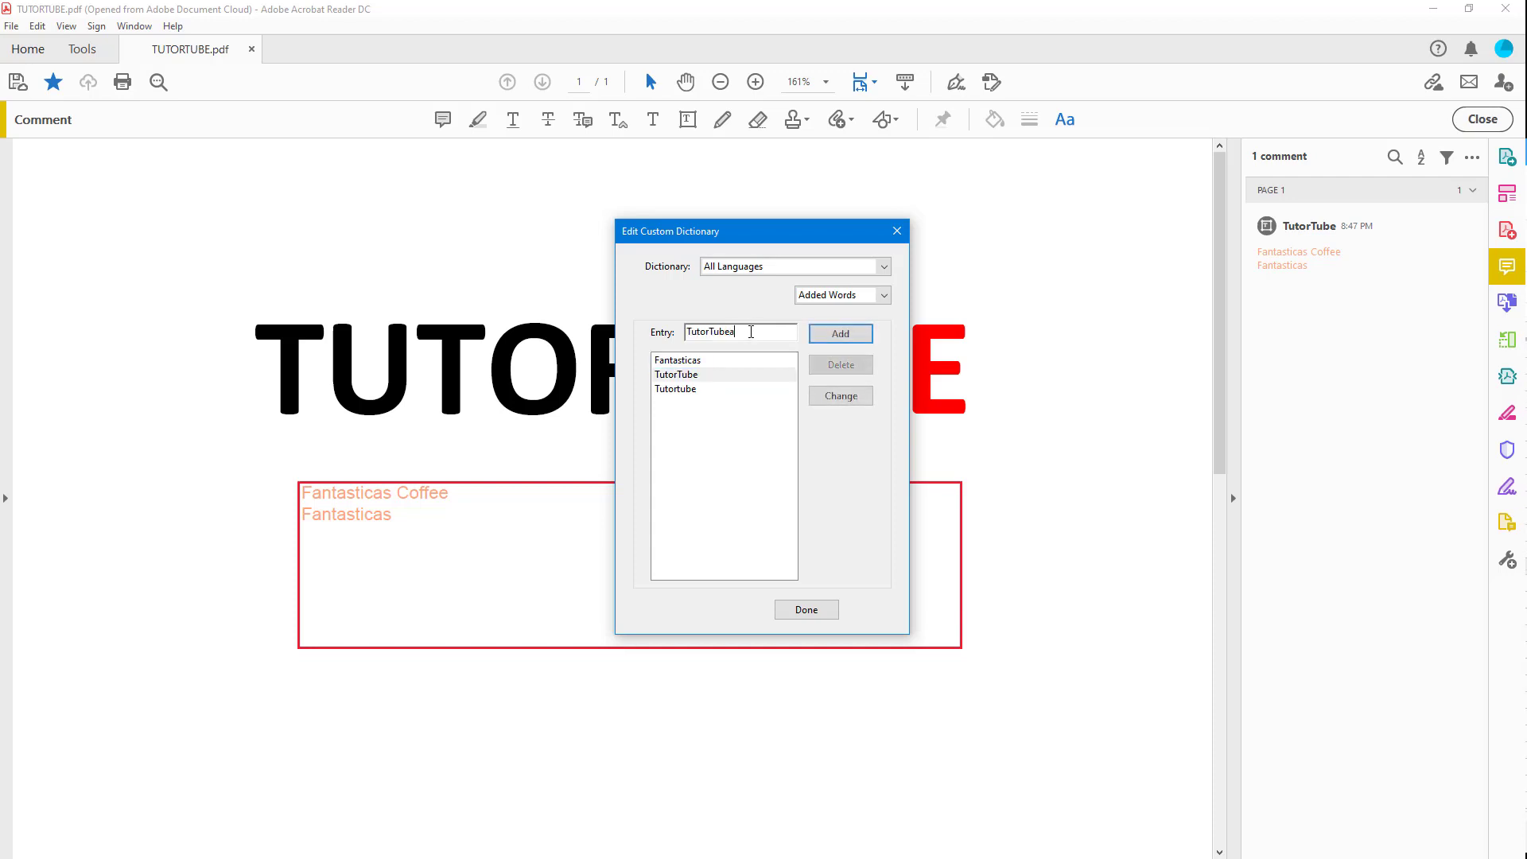